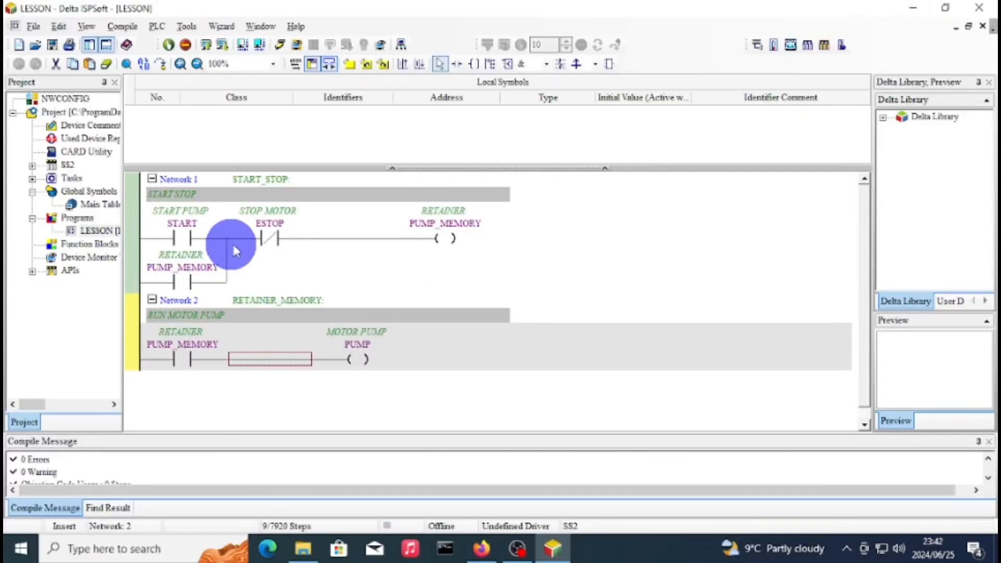
{"action": "mouse_move", "coordinate": [310, 239]}
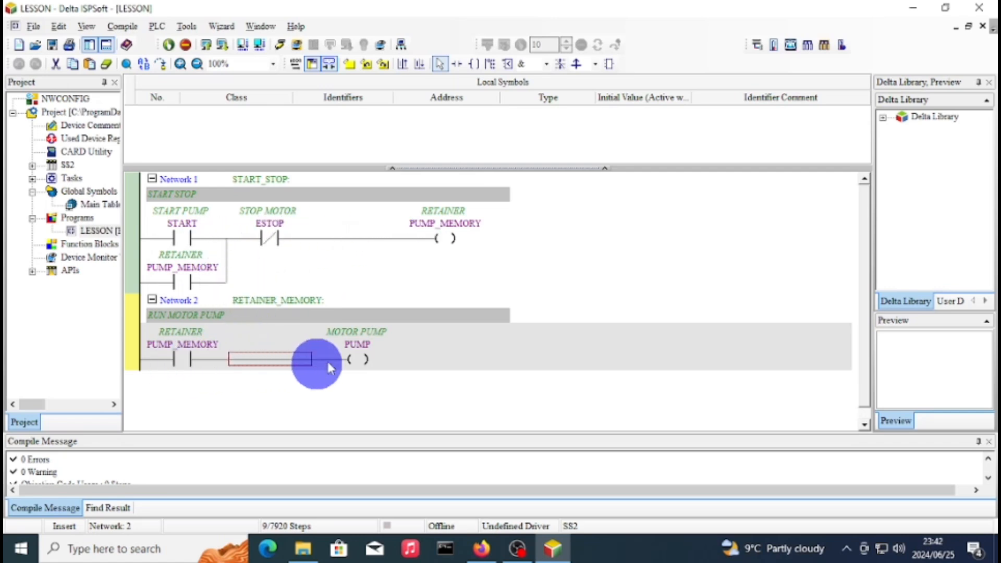
{"action": "mouse_move", "coordinate": [473, 317]}
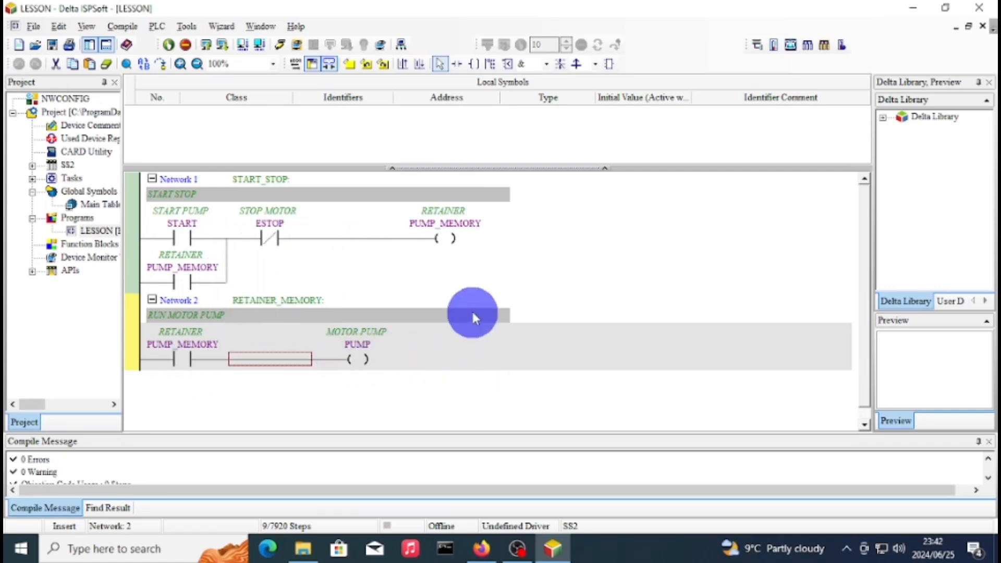
{"action": "mouse_move", "coordinate": [461, 322]}
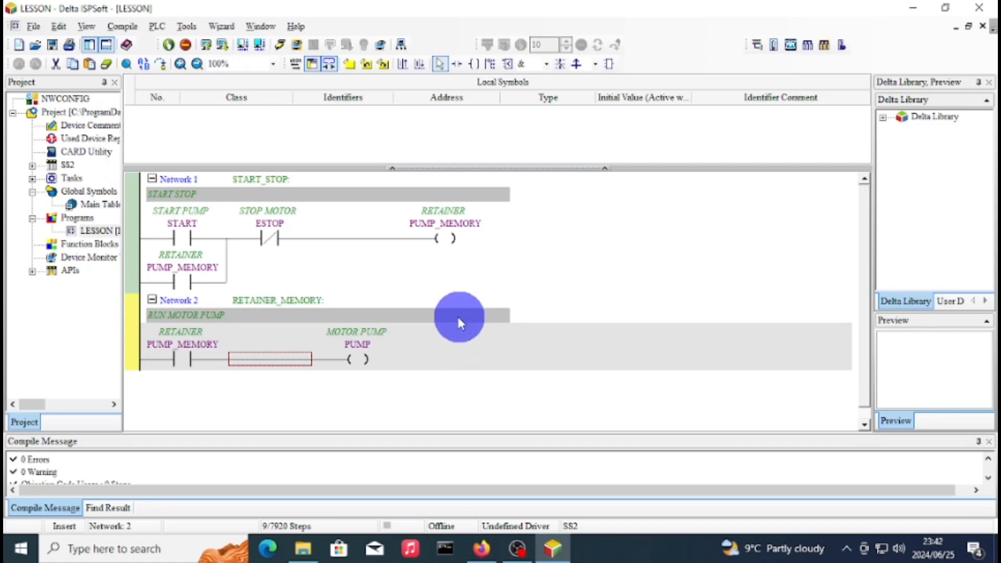
{"action": "mouse_move", "coordinate": [353, 368]}
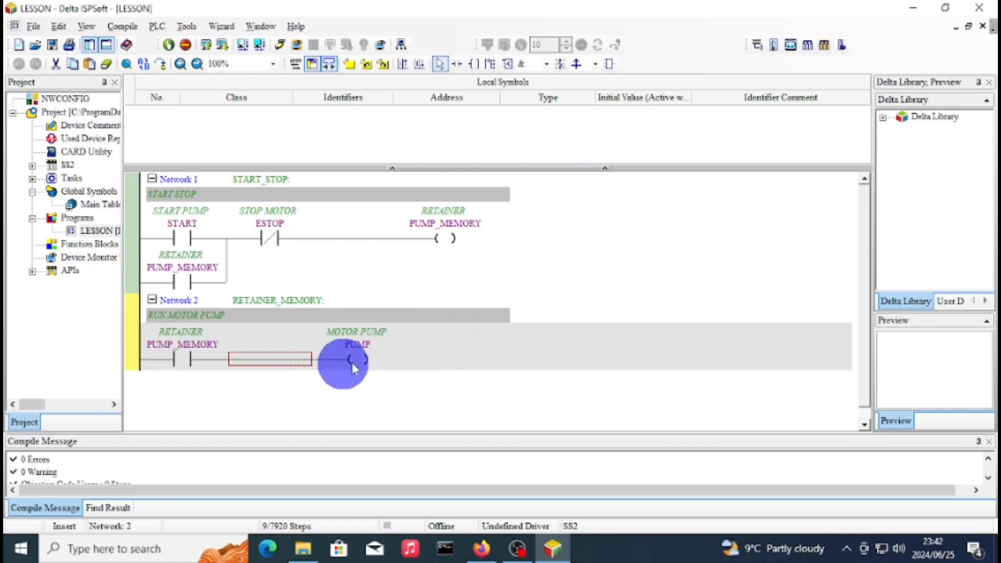
{"action": "mouse_move", "coordinate": [348, 361]}
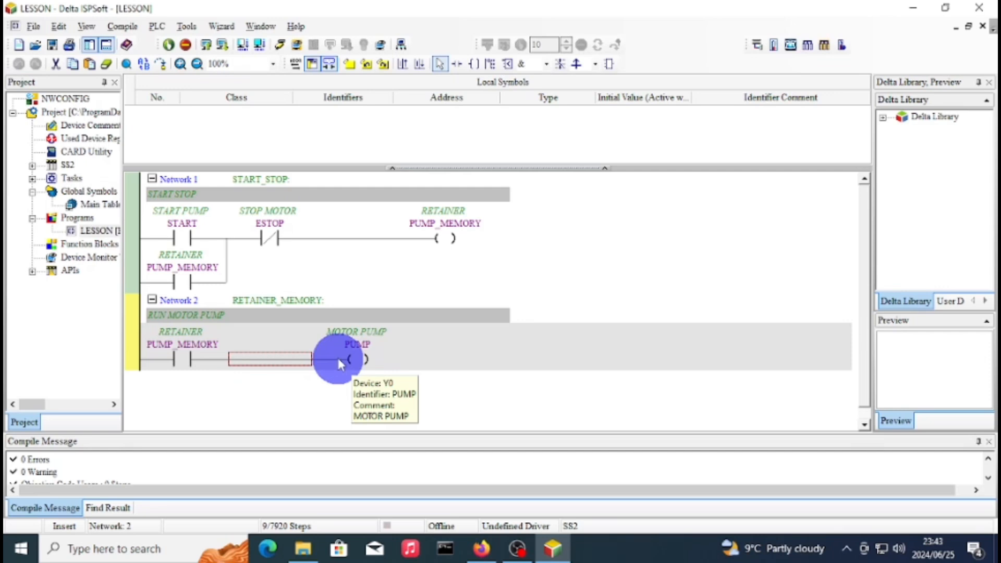
{"action": "mouse_move", "coordinate": [607, 128]}
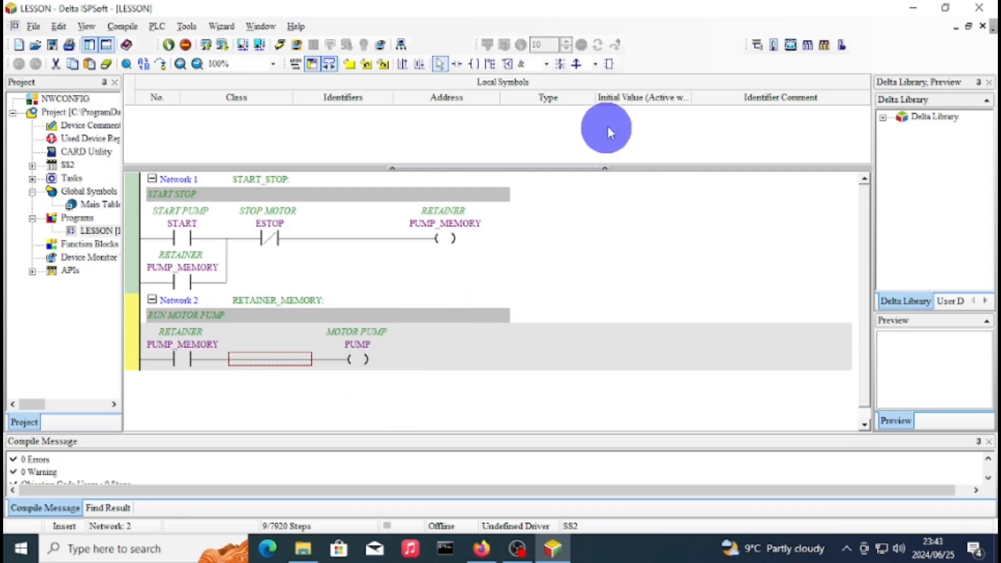
{"action": "mouse_move", "coordinate": [562, 200]}
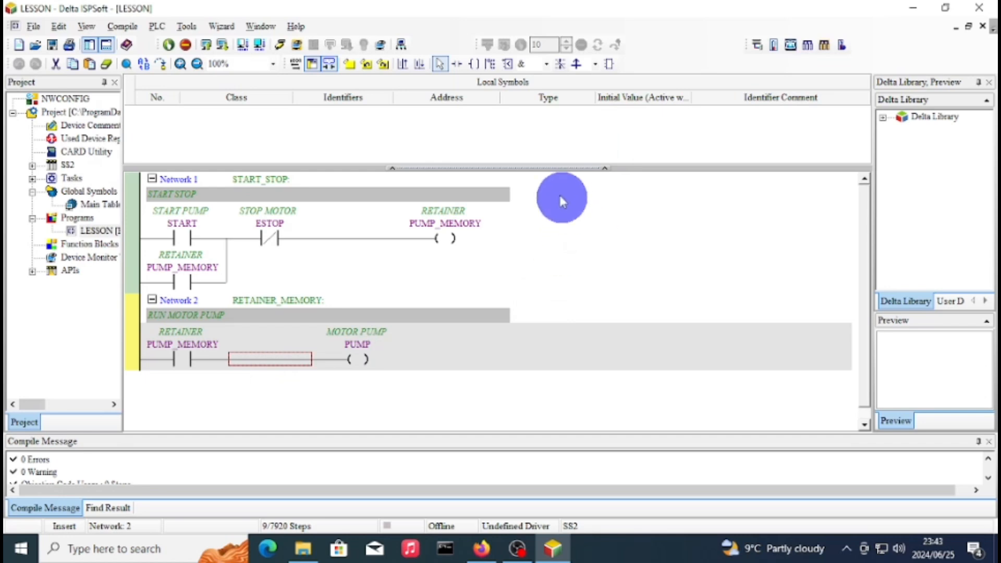
{"action": "mouse_move", "coordinate": [270, 359]}
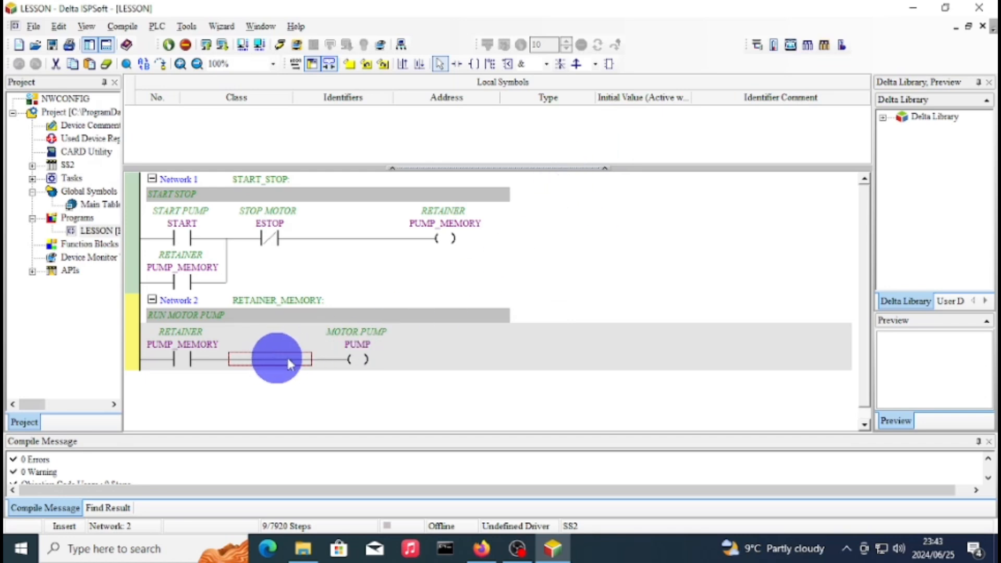
{"action": "mouse_move", "coordinate": [588, 121]}
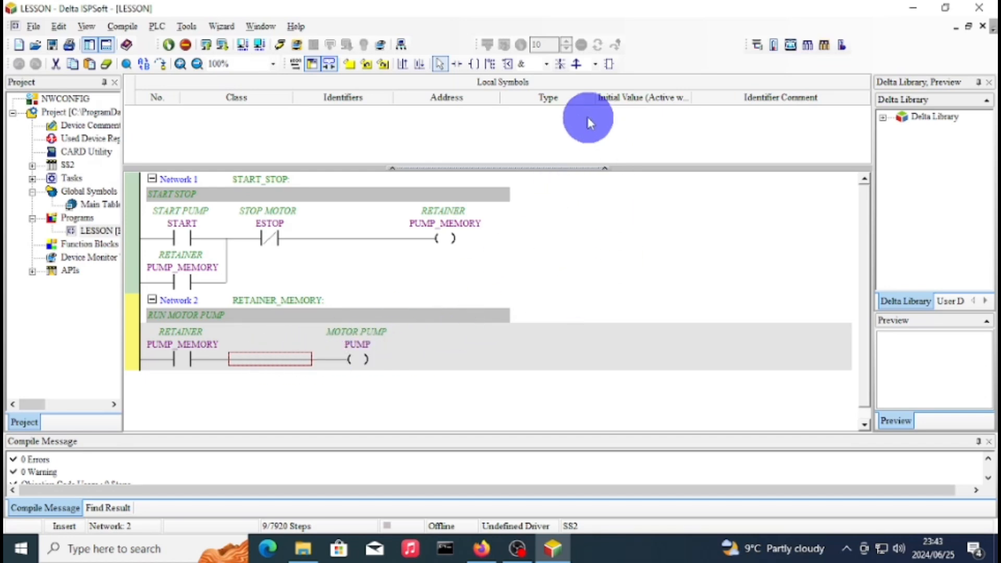
{"action": "mouse_move", "coordinate": [506, 268]}
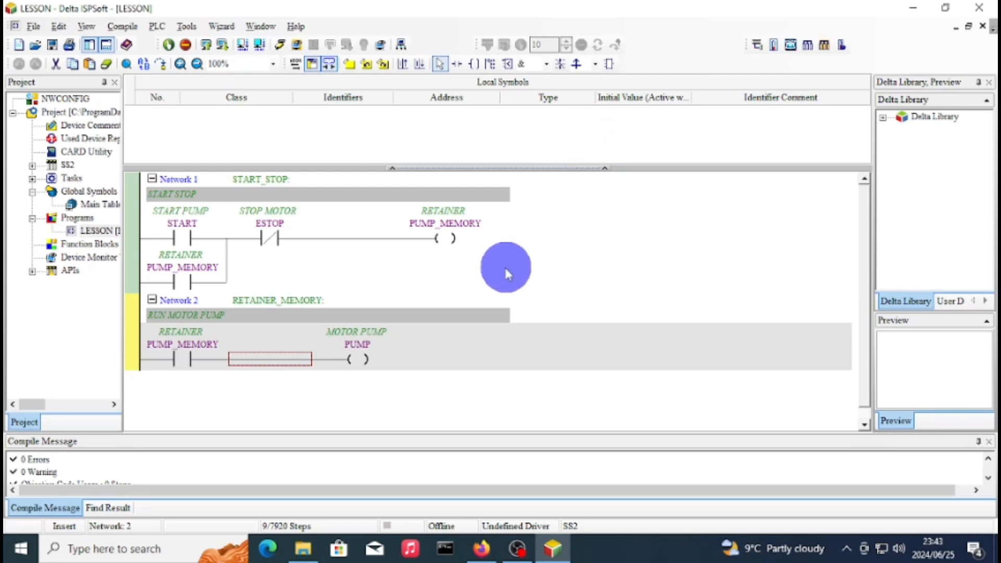
{"action": "mouse_move", "coordinate": [578, 155]}
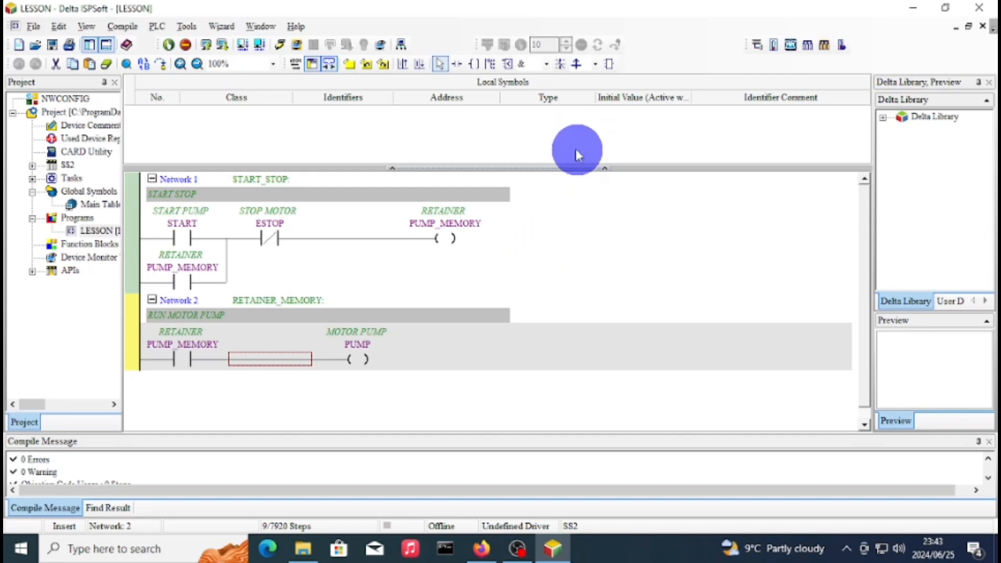
{"action": "mouse_move", "coordinate": [569, 217]}
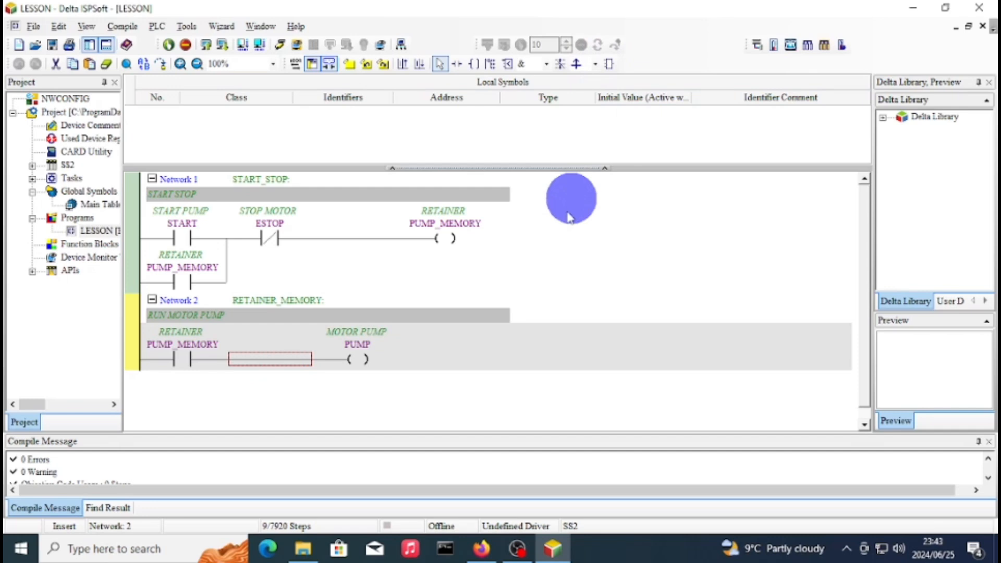
{"action": "mouse_move", "coordinate": [537, 301]}
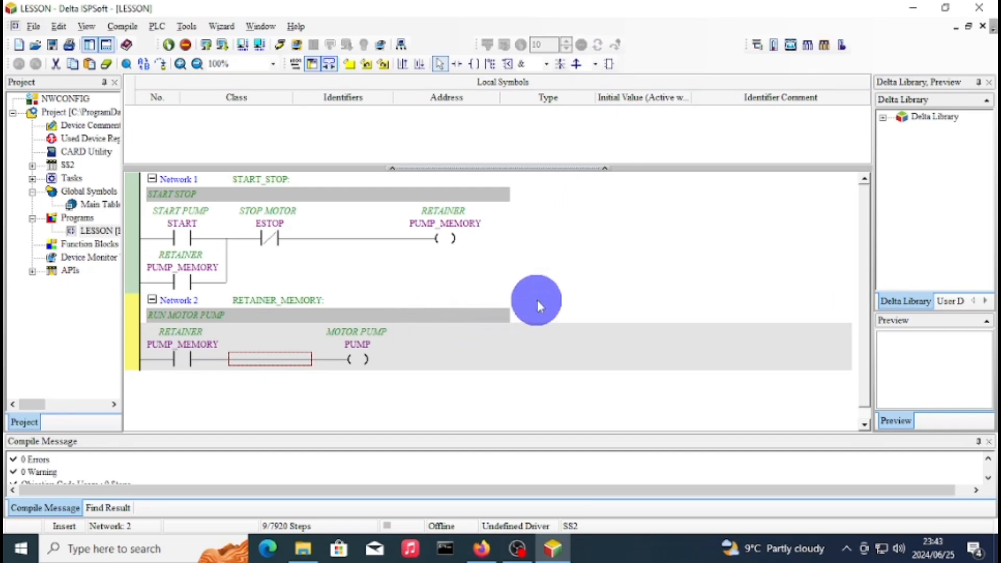
{"action": "mouse_move", "coordinate": [280, 386]}
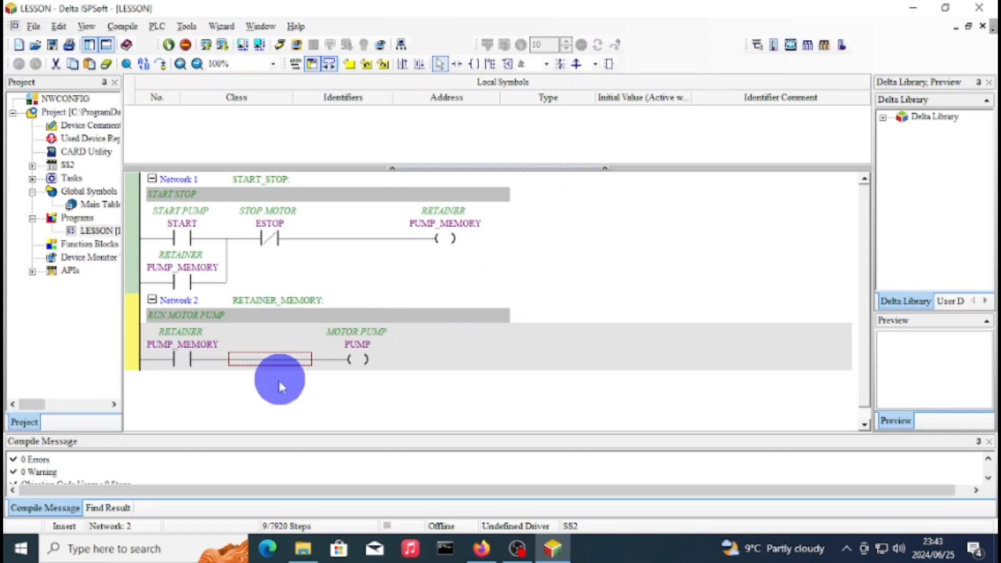
{"action": "mouse_move", "coordinate": [407, 249]}
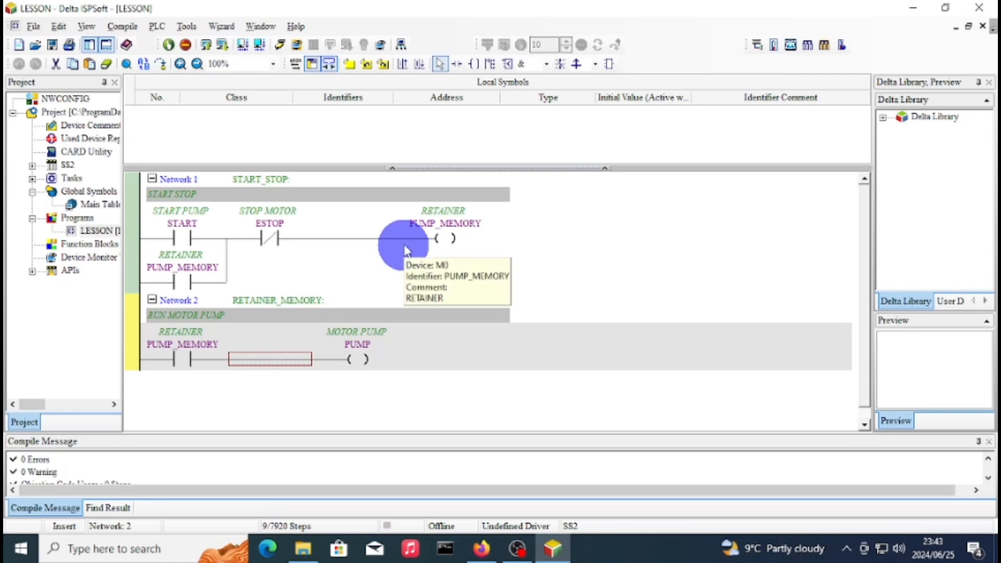
{"action": "mouse_move", "coordinate": [386, 244]}
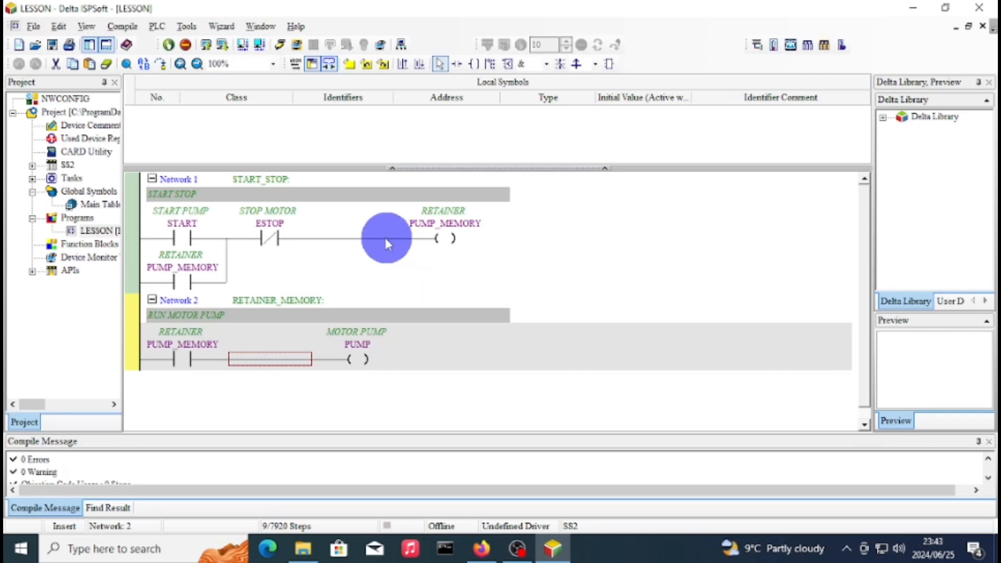
{"action": "mouse_move", "coordinate": [609, 63]}
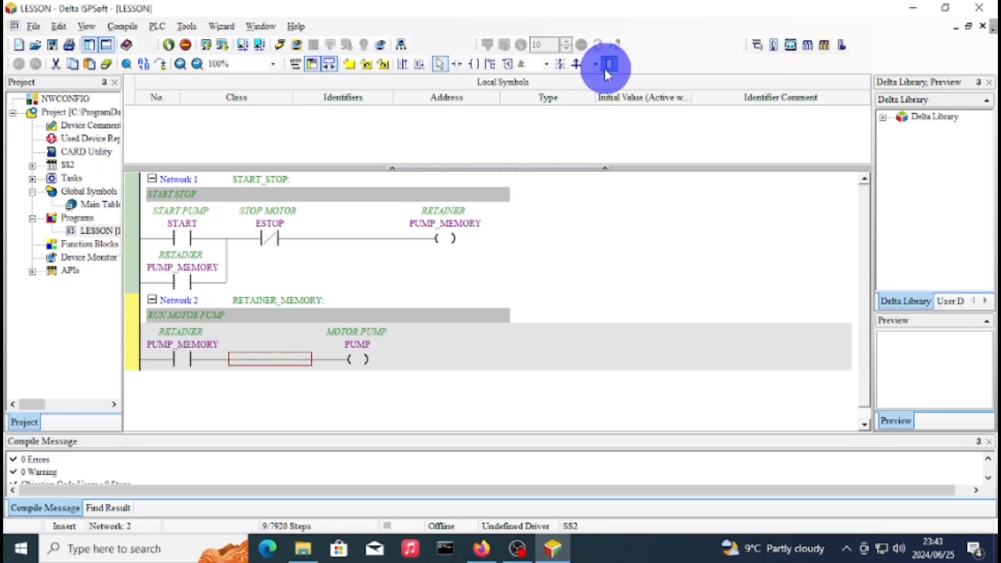
Find TMR in the All Types instruction list and insert it after PUMP_MEMORY in Network 2.
{"action": "left_click", "coordinate": [608, 63]}
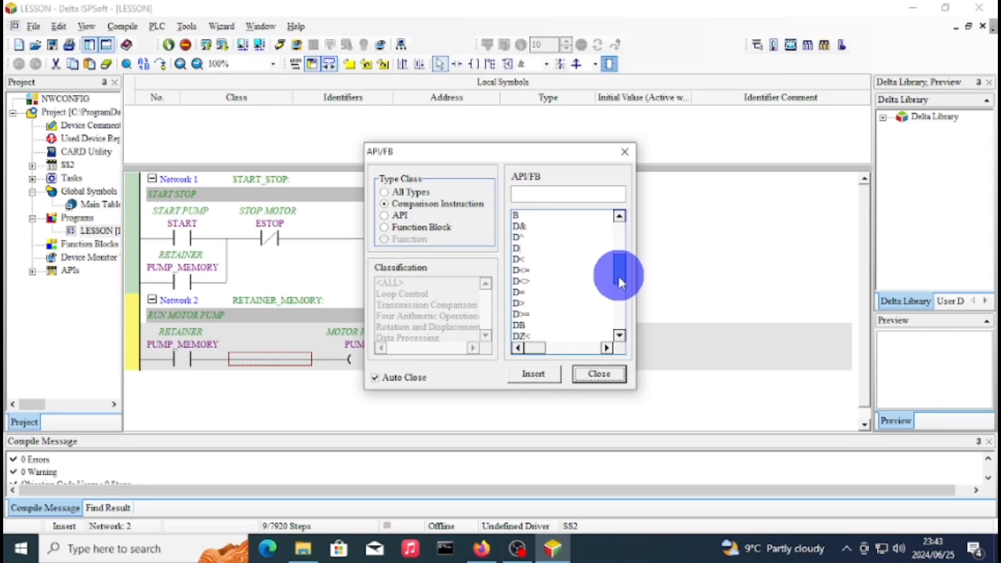
{"action": "left_click", "coordinate": [619, 216]}
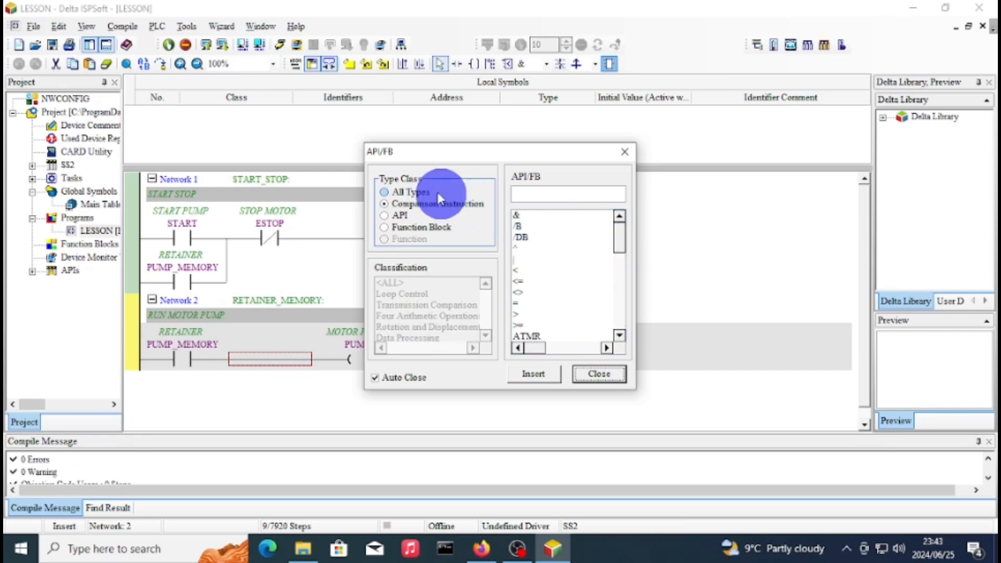
{"action": "left_click", "coordinate": [385, 204]}
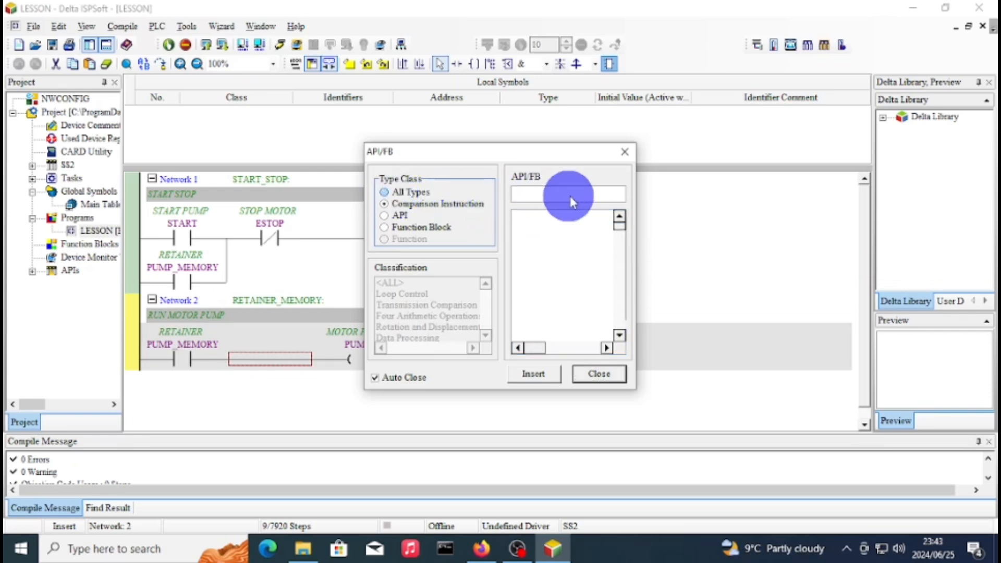
{"action": "left_click", "coordinate": [385, 191]}
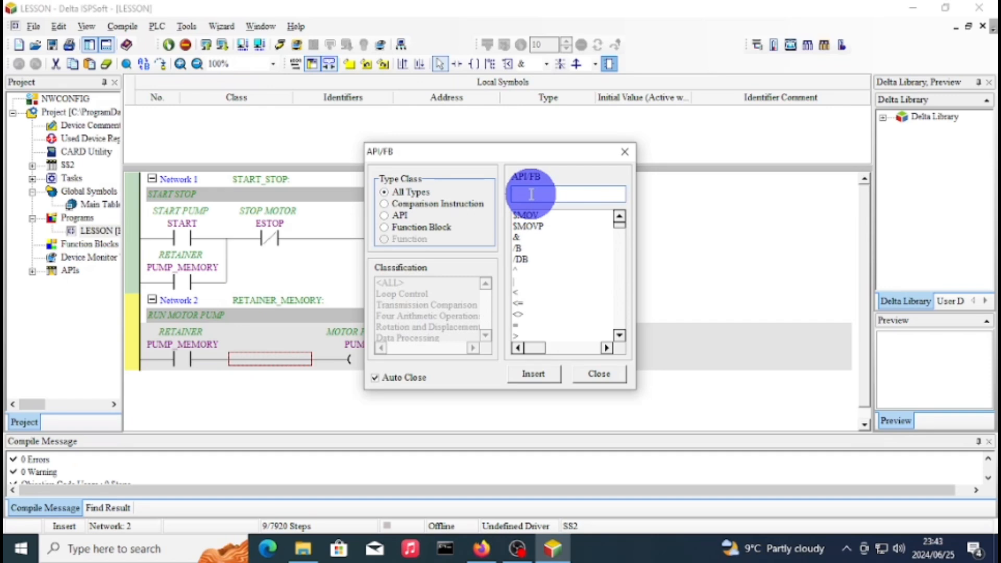
{"action": "type", "text": "TMR"}
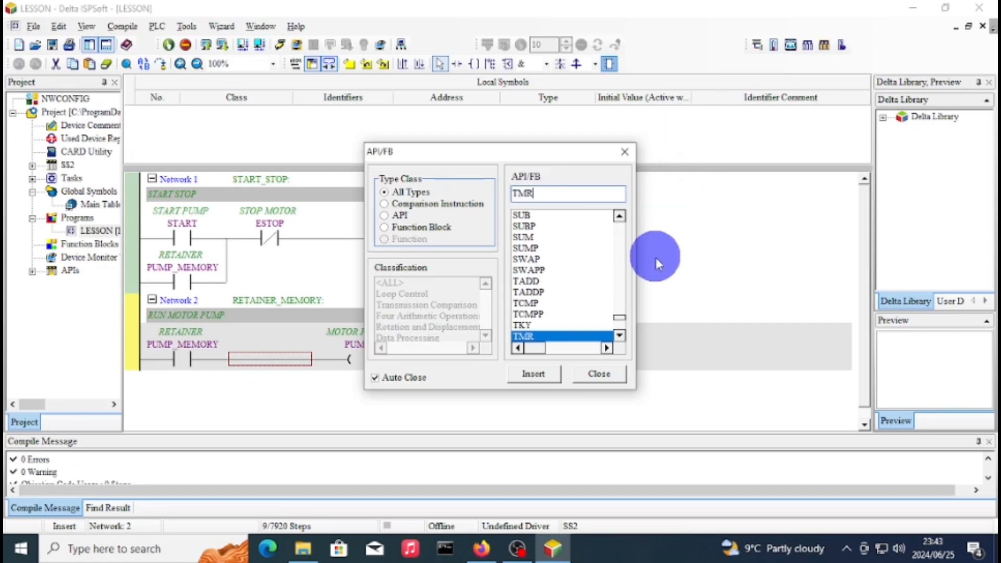
{"action": "left_click", "coordinate": [619, 336]}
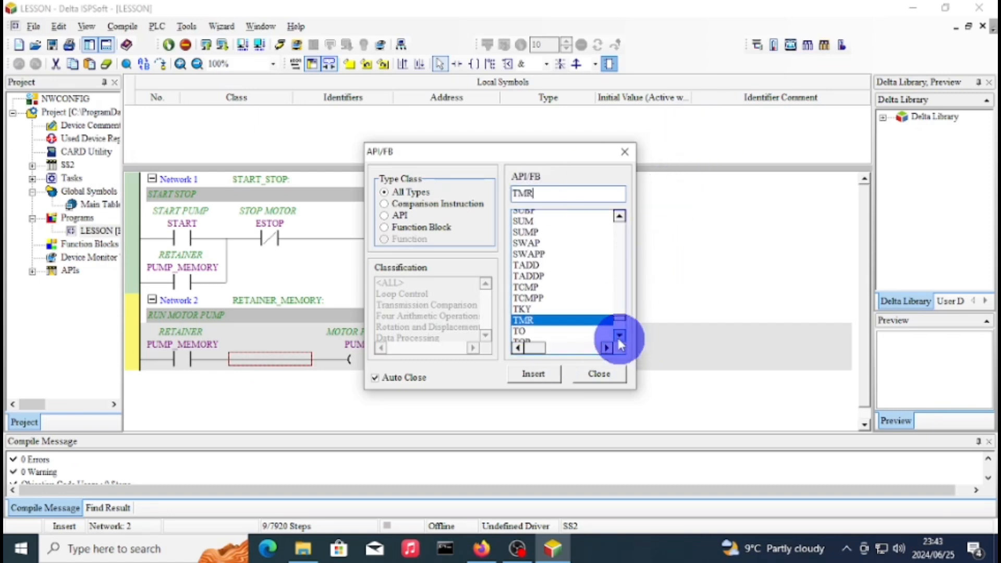
{"action": "left_click", "coordinate": [618, 335]}
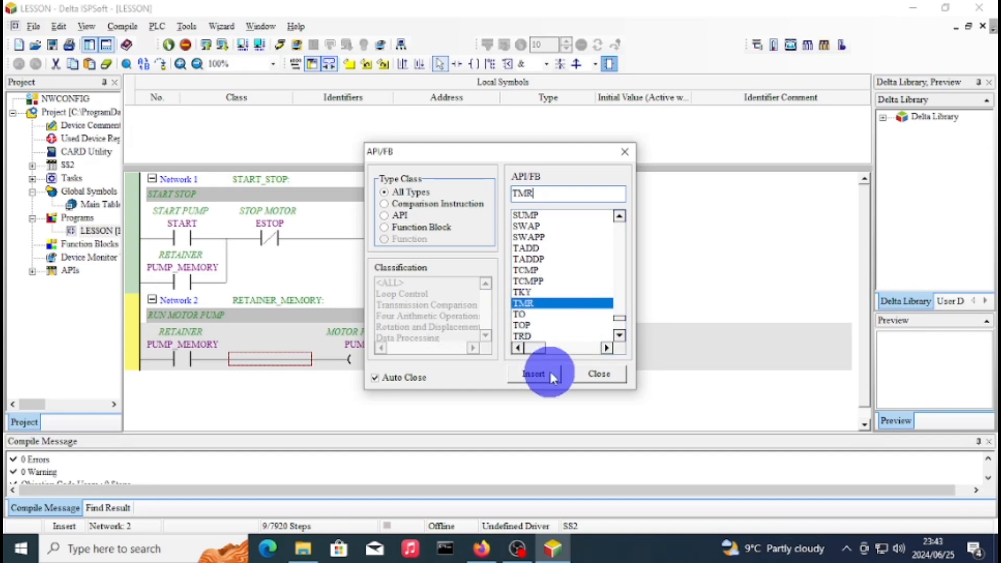
{"action": "left_click", "coordinate": [533, 373]}
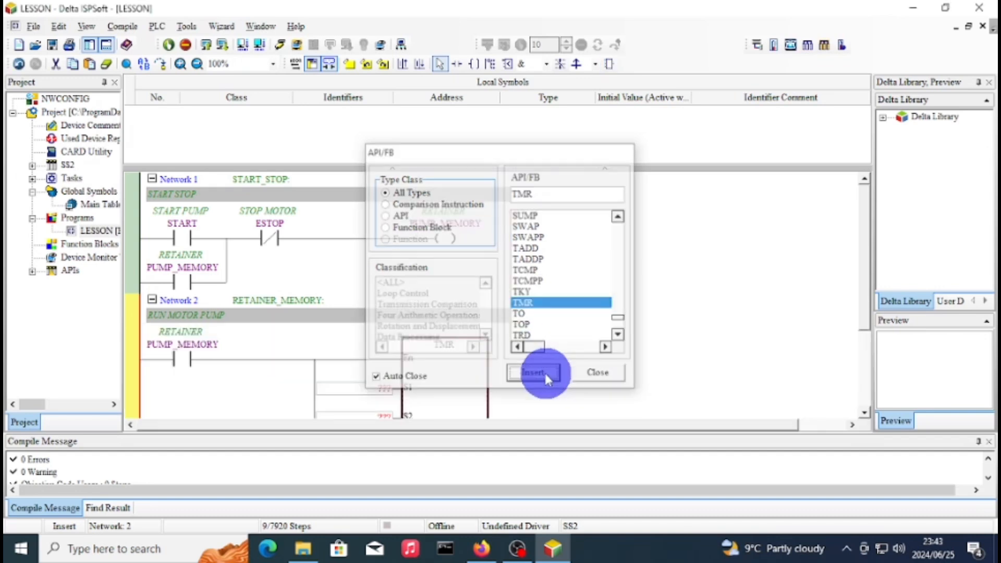
Fill the TMR operands as timer T0 with preset 100 and name the branch coil PUMP.
{"action": "left_click", "coordinate": [534, 373]}
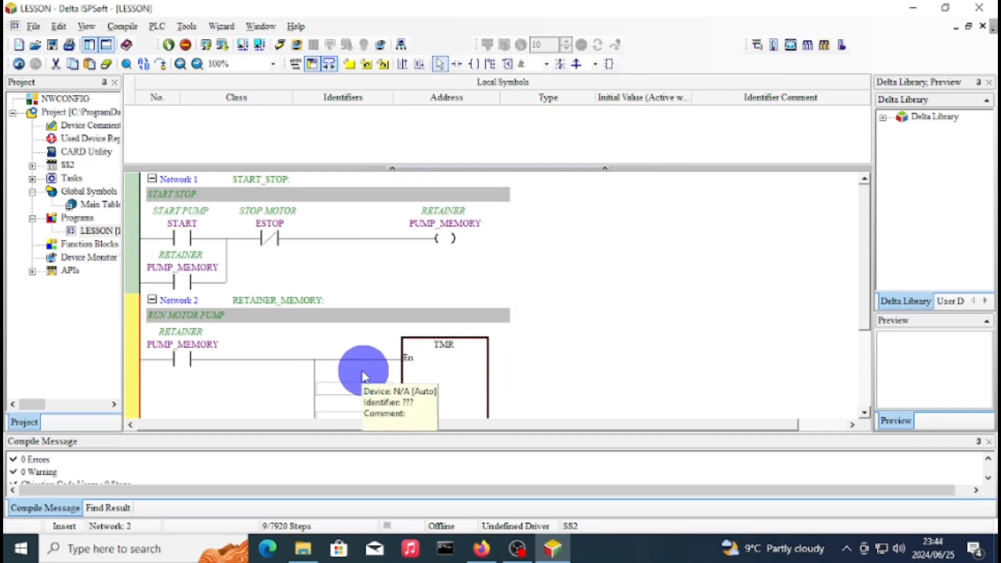
{"action": "mouse_move", "coordinate": [573, 330]}
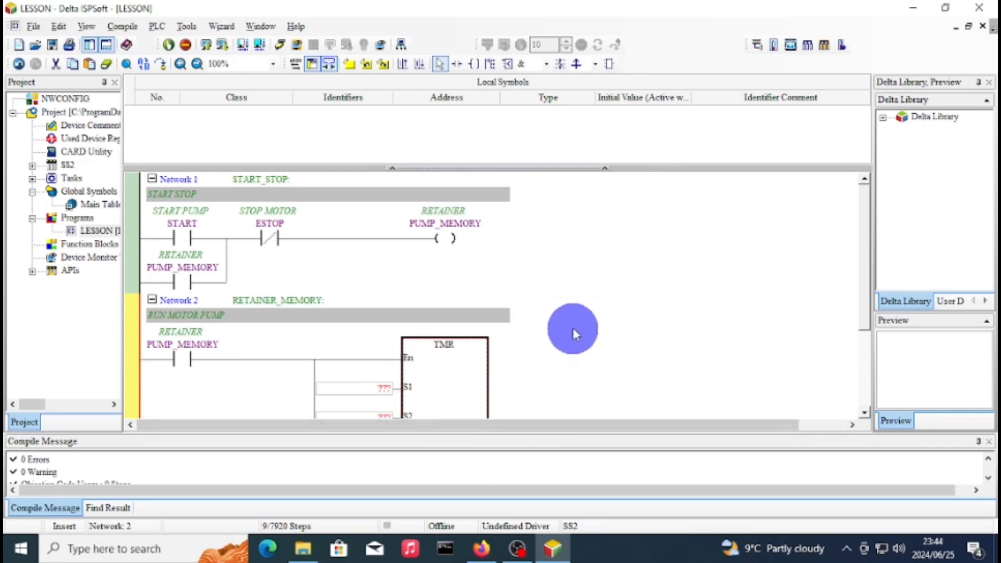
{"action": "scroll", "scroll_direction": "down", "scroll_amount": 3}
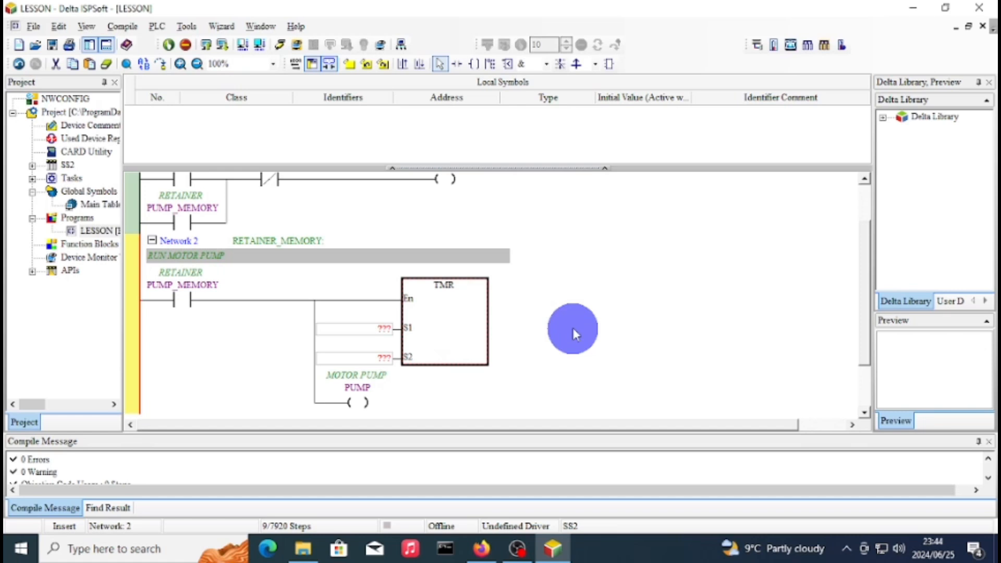
{"action": "mouse_move", "coordinate": [472, 312]}
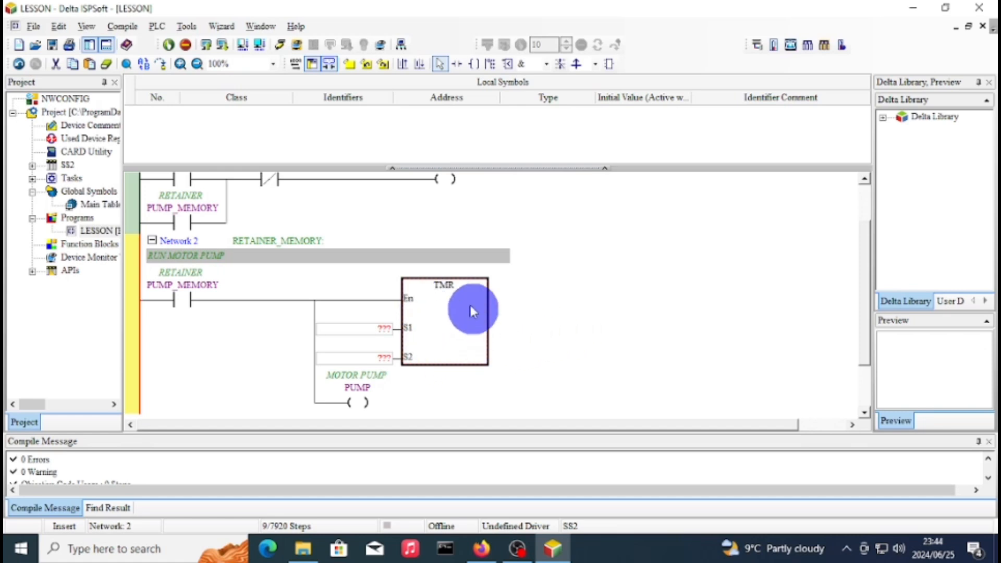
{"action": "mouse_move", "coordinate": [390, 329]}
{"action": "type", "text": "T0"}
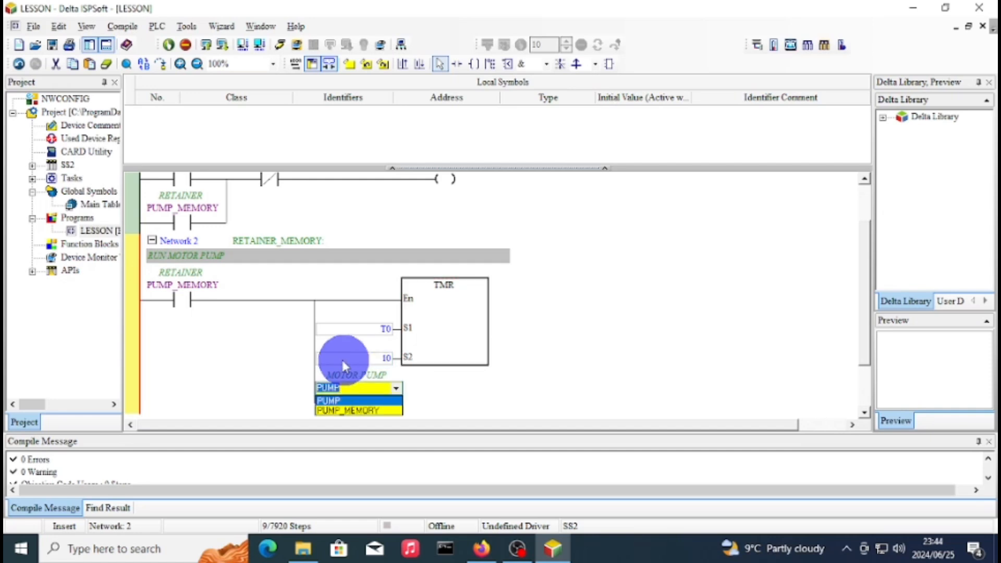
{"action": "left_click", "coordinate": [327, 400]}
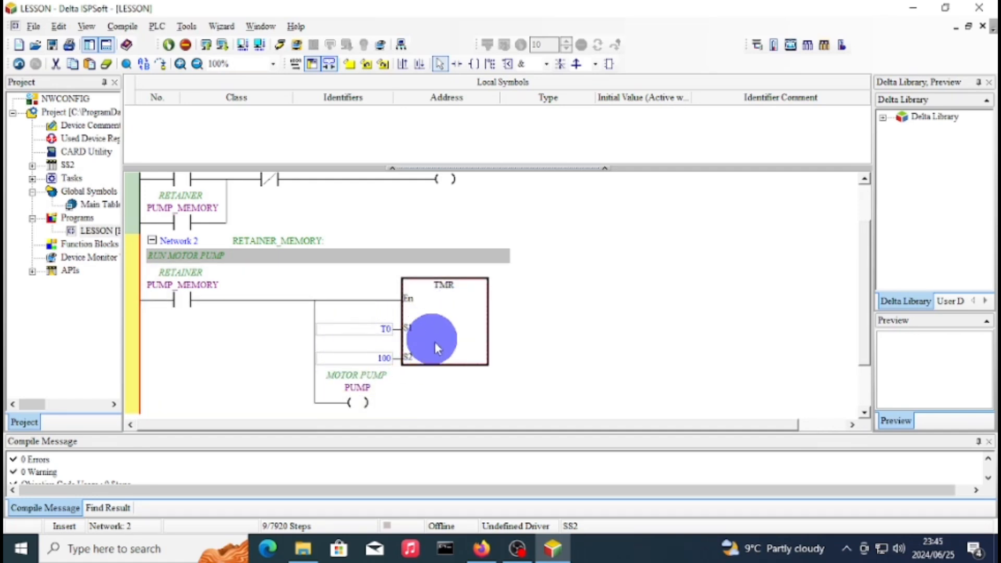
{"action": "mouse_move", "coordinate": [367, 297]}
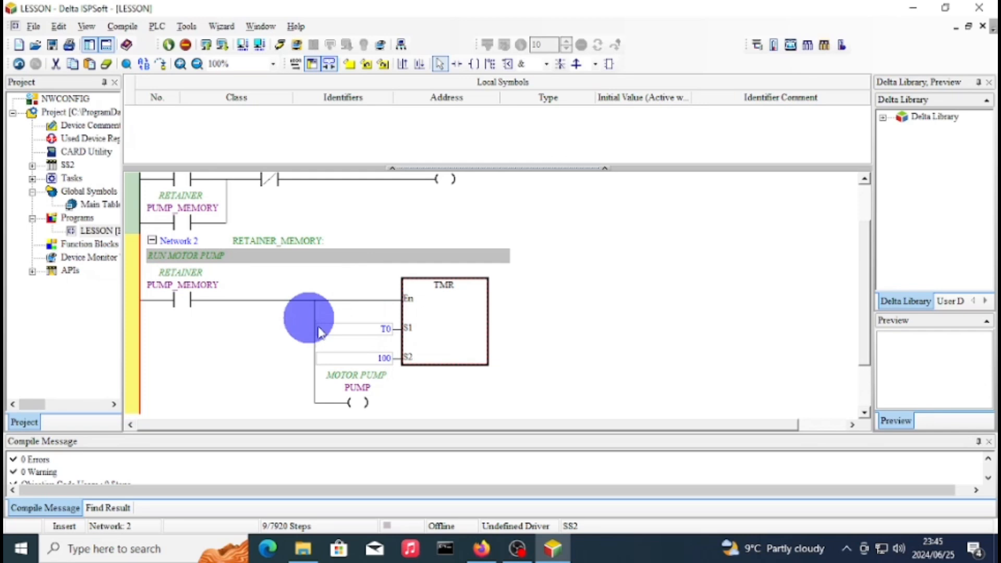
{"action": "mouse_move", "coordinate": [373, 345]}
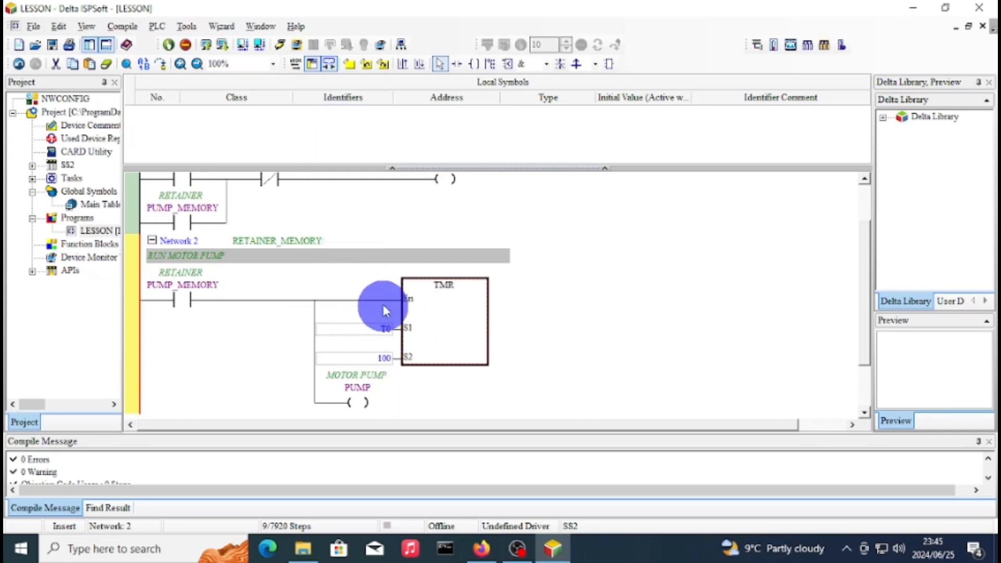
{"action": "mouse_move", "coordinate": [185, 301]}
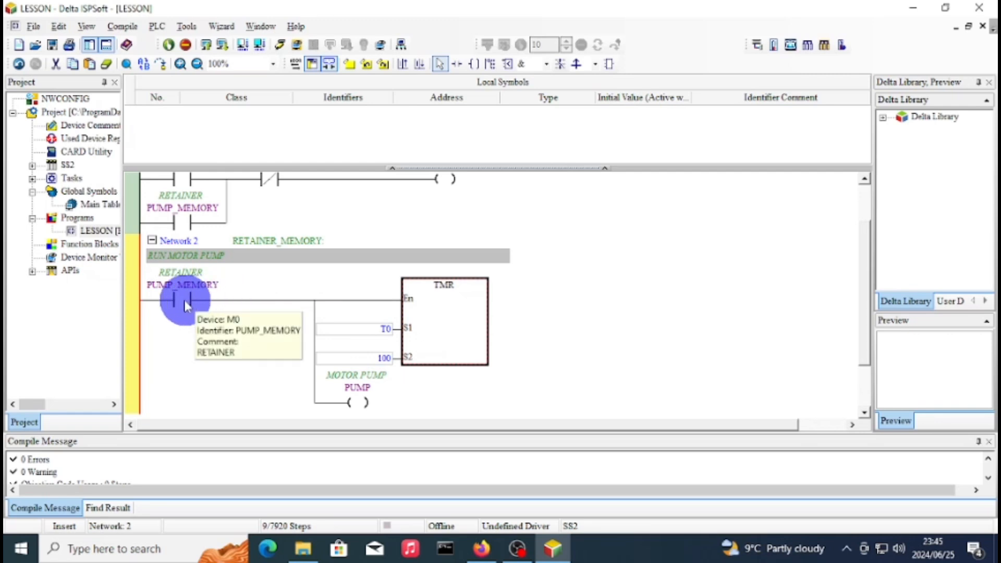
{"action": "mouse_move", "coordinate": [349, 402]}
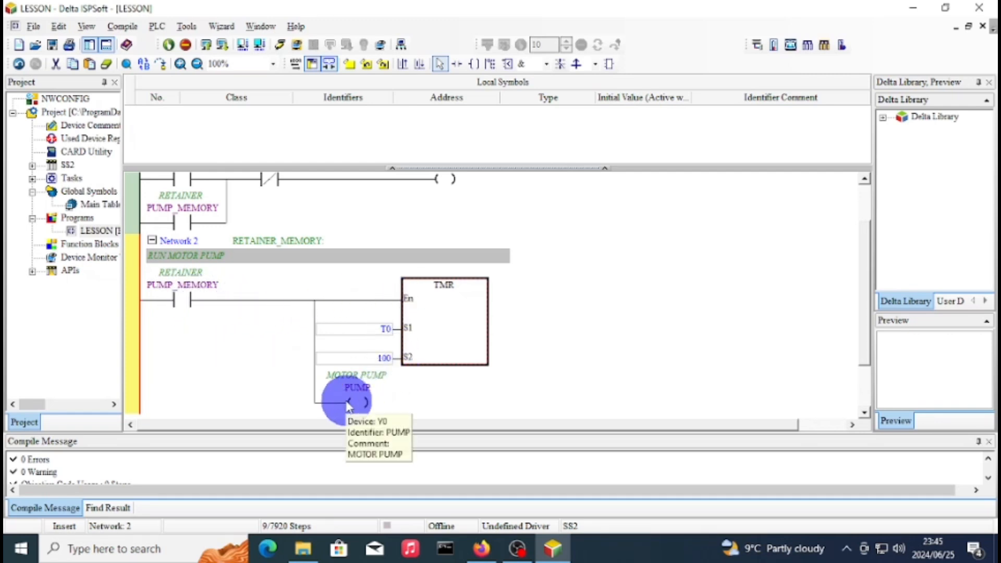
{"action": "mouse_move", "coordinate": [374, 374]}
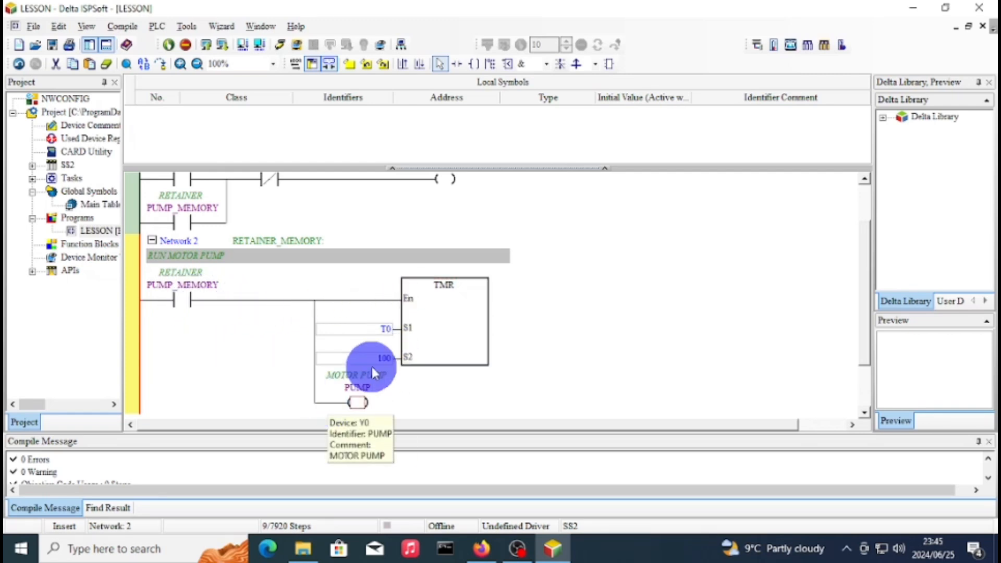
{"action": "mouse_move", "coordinate": [321, 393]}
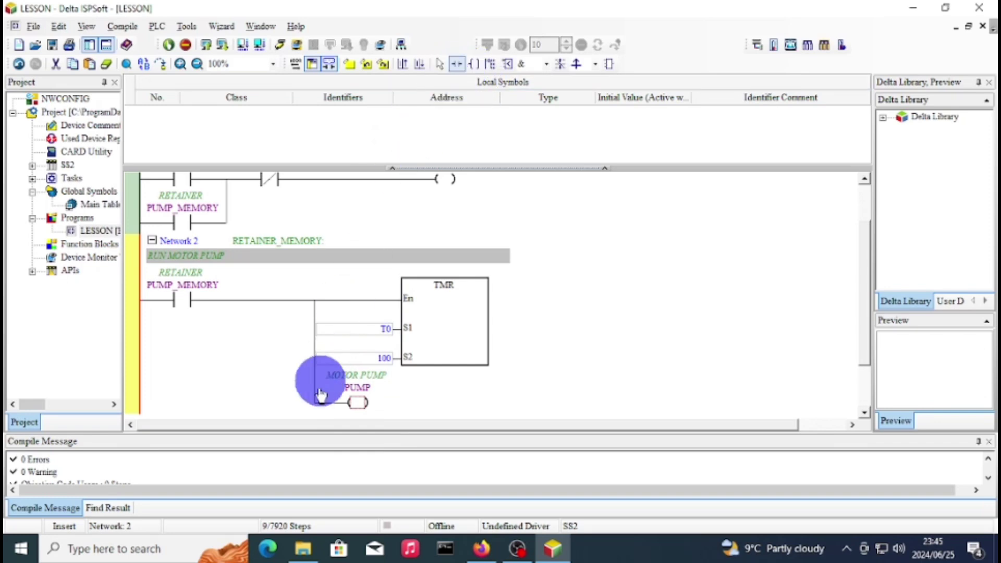
{"action": "mouse_move", "coordinate": [329, 405]}
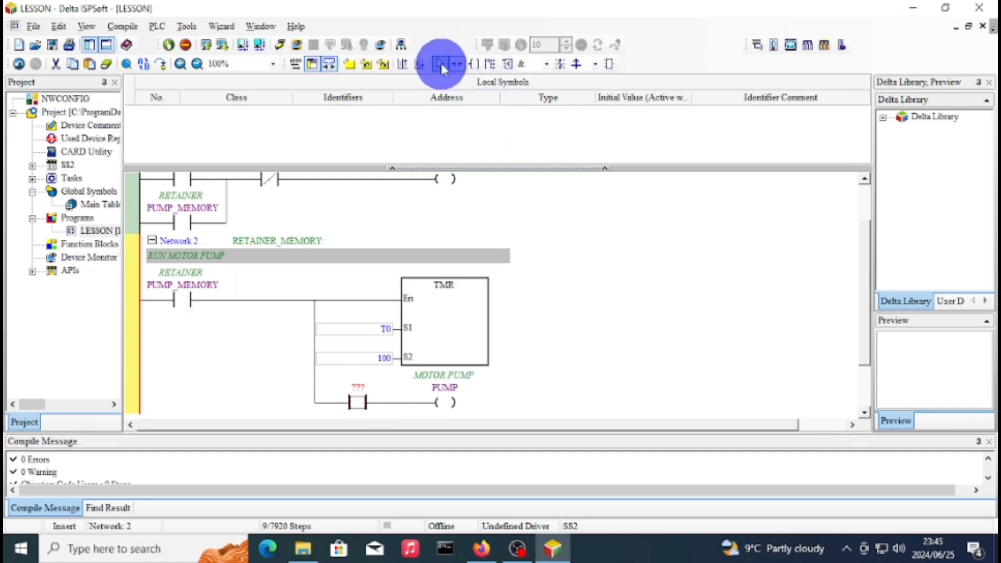
{"action": "mouse_move", "coordinate": [361, 390]}
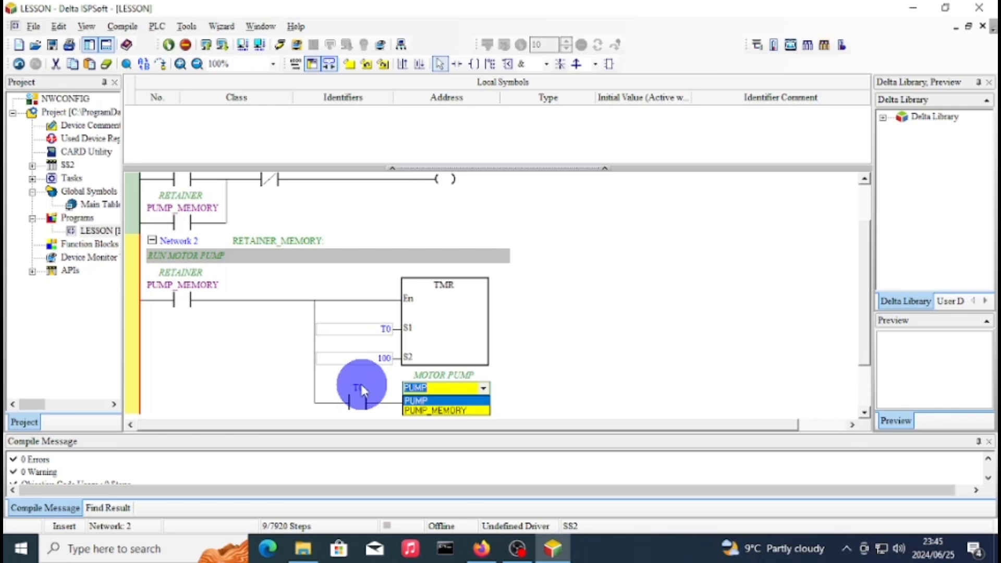
Confirm T0 as the device of the new contact ahead of the PUMP coil.
{"action": "left_click", "coordinate": [416, 400]}
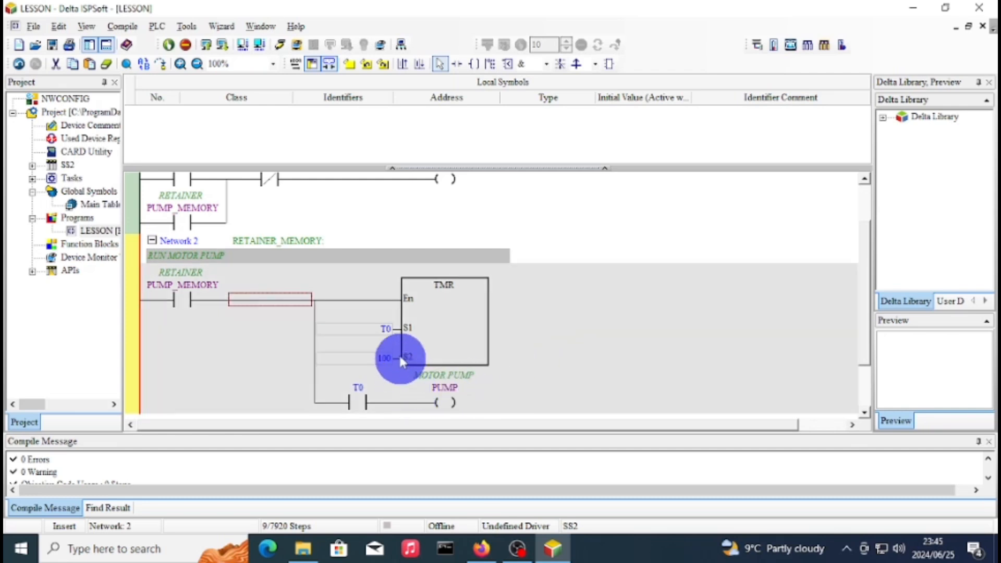
{"action": "mouse_move", "coordinate": [387, 329]}
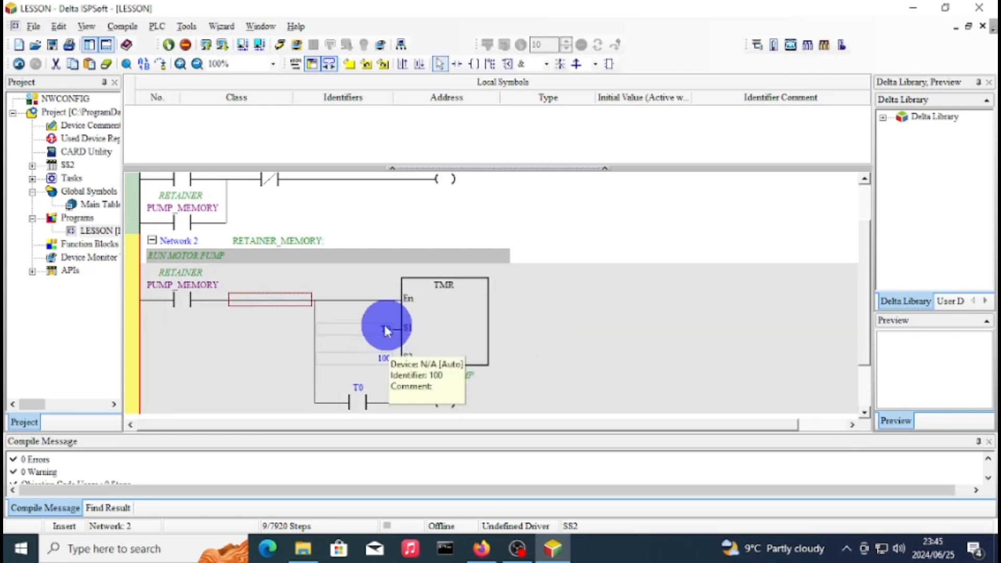
{"action": "mouse_move", "coordinate": [385, 360]}
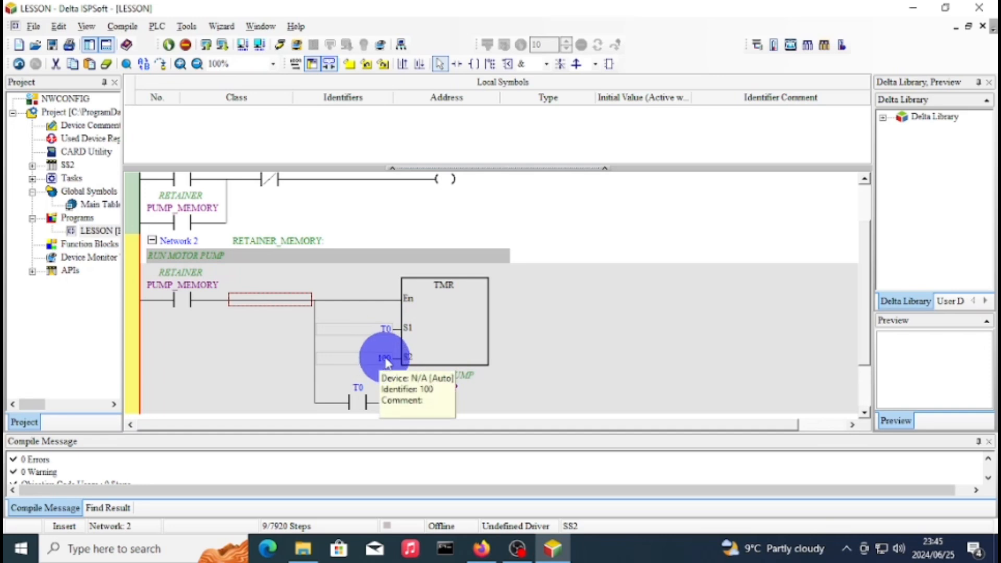
{"action": "mouse_move", "coordinate": [374, 356]}
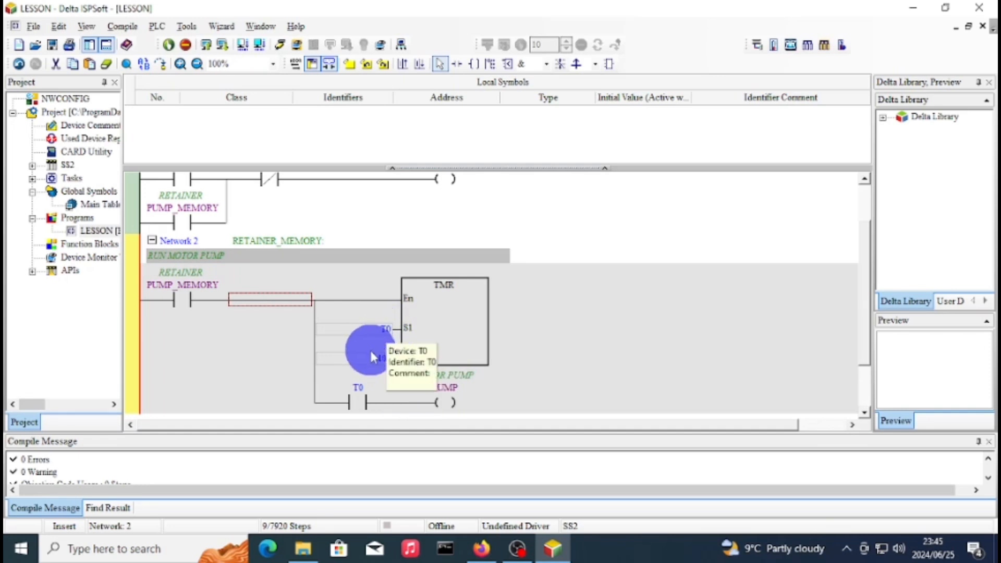
{"action": "mouse_move", "coordinate": [356, 412]}
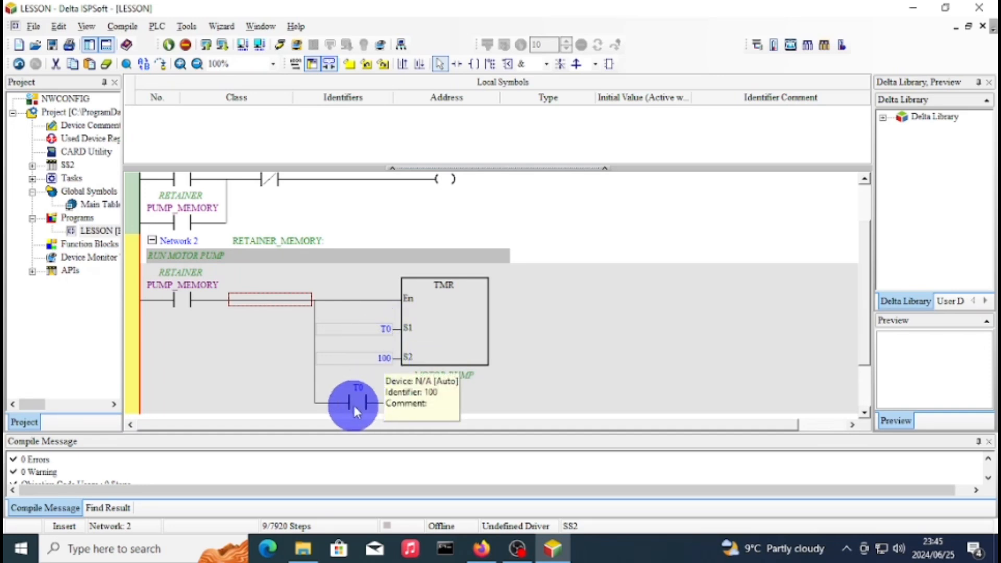
{"action": "mouse_move", "coordinate": [445, 401]}
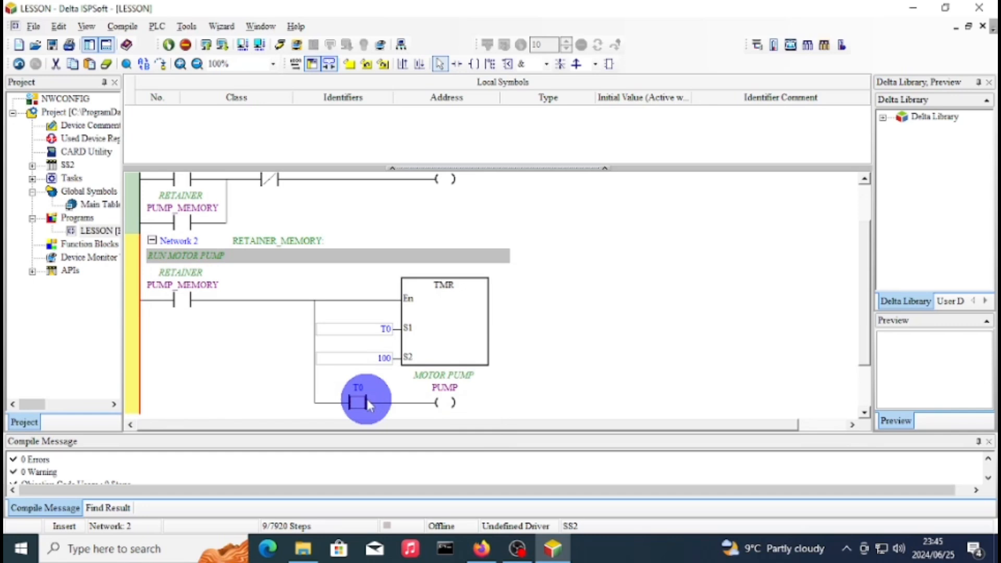
Set the T0 contact driving PUMP to Normally Close via its context menu.
{"action": "right_click", "coordinate": [366, 399]}
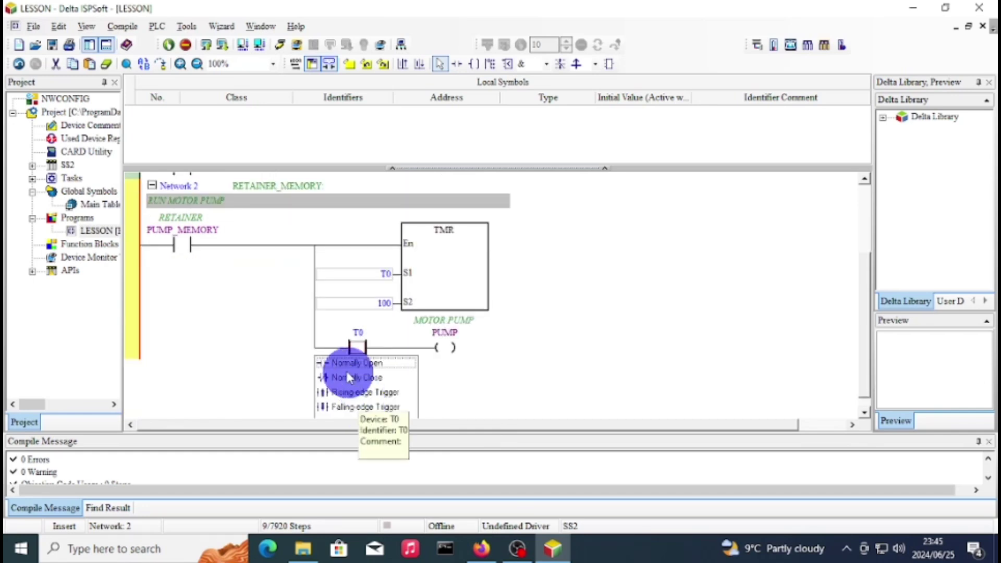
{"action": "left_click", "coordinate": [357, 378]}
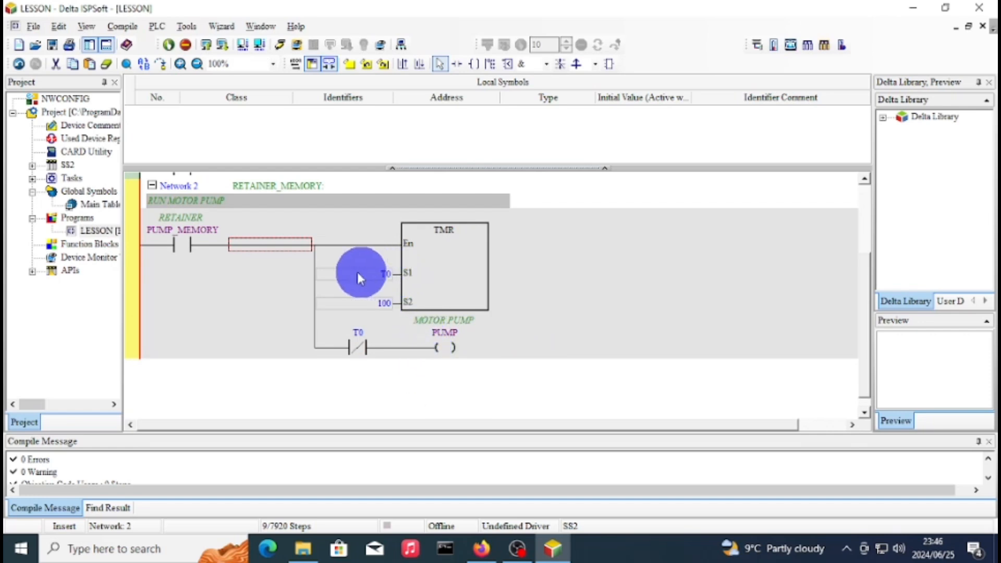
{"action": "mouse_move", "coordinate": [393, 309]}
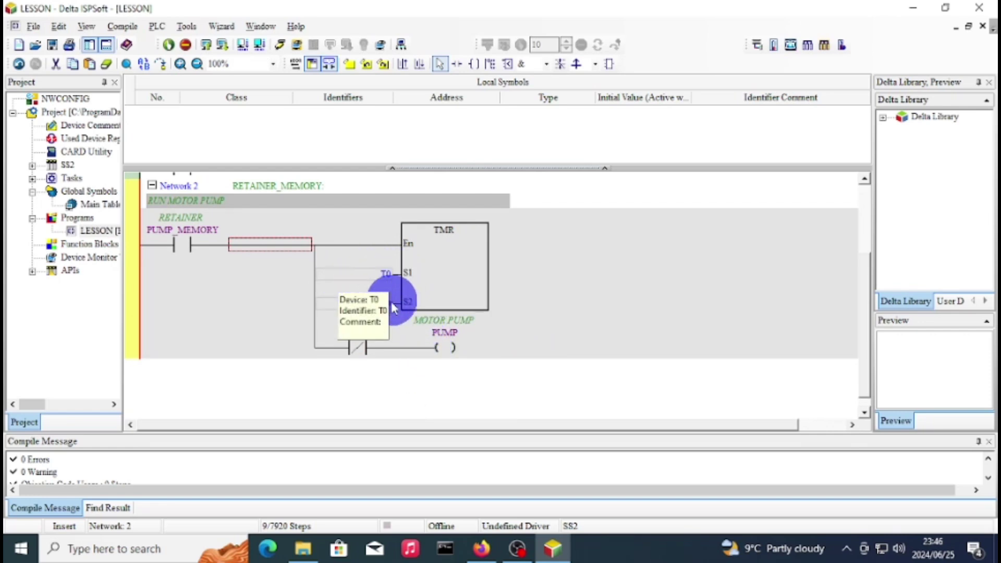
{"action": "mouse_move", "coordinate": [364, 347]}
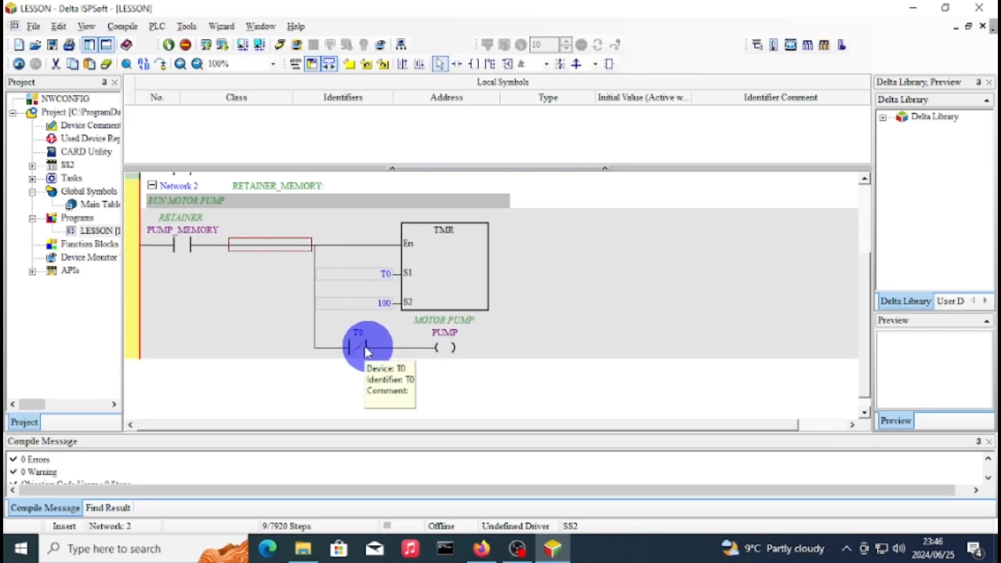
{"action": "mouse_move", "coordinate": [457, 348]}
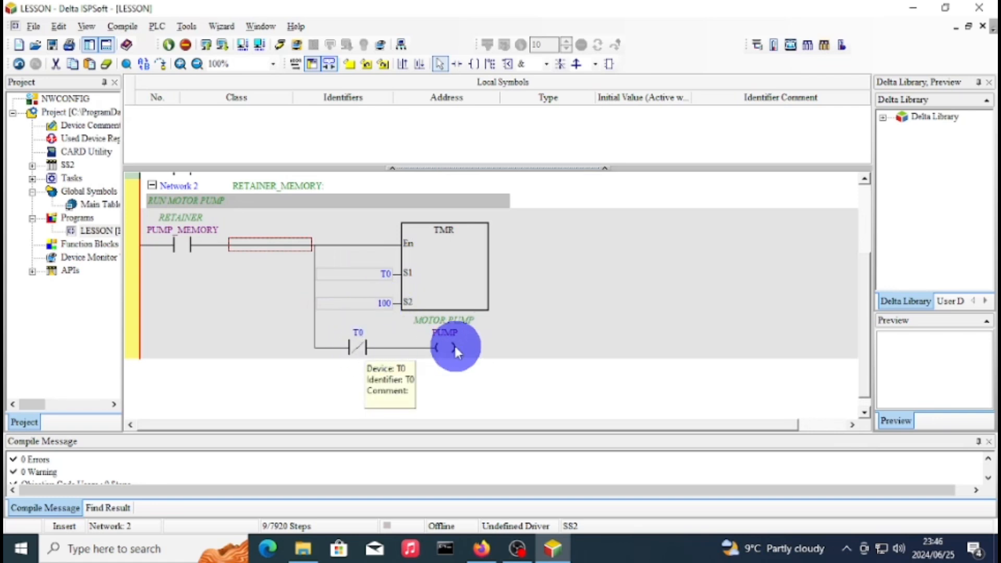
{"action": "mouse_move", "coordinate": [392, 242]}
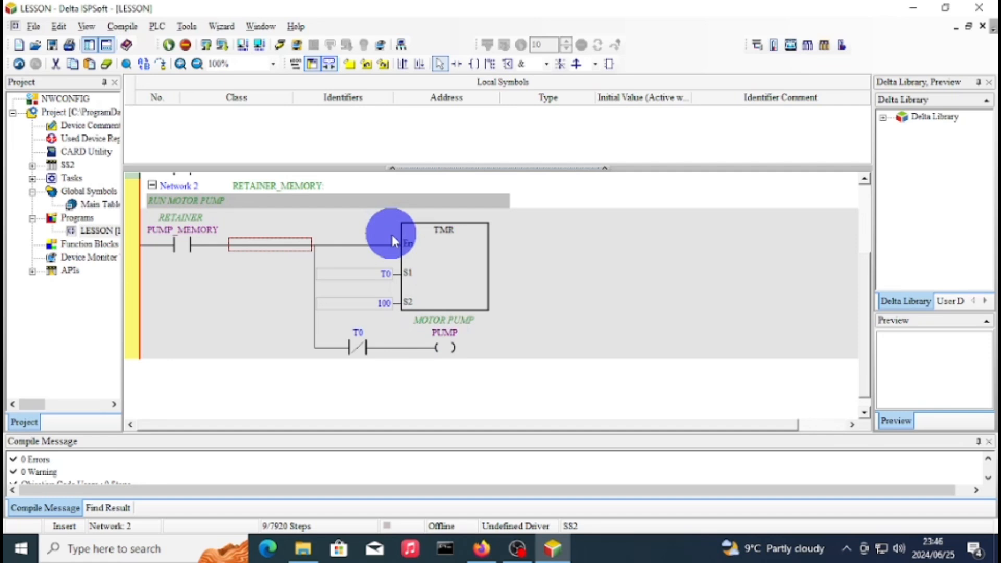
{"action": "mouse_move", "coordinate": [486, 183]}
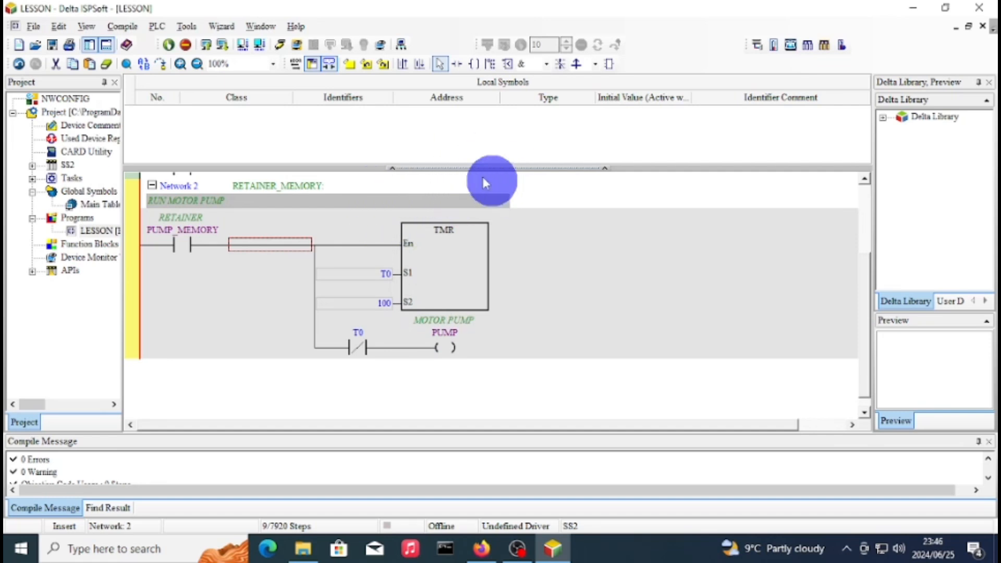
{"action": "left_click", "coordinate": [122, 26]}
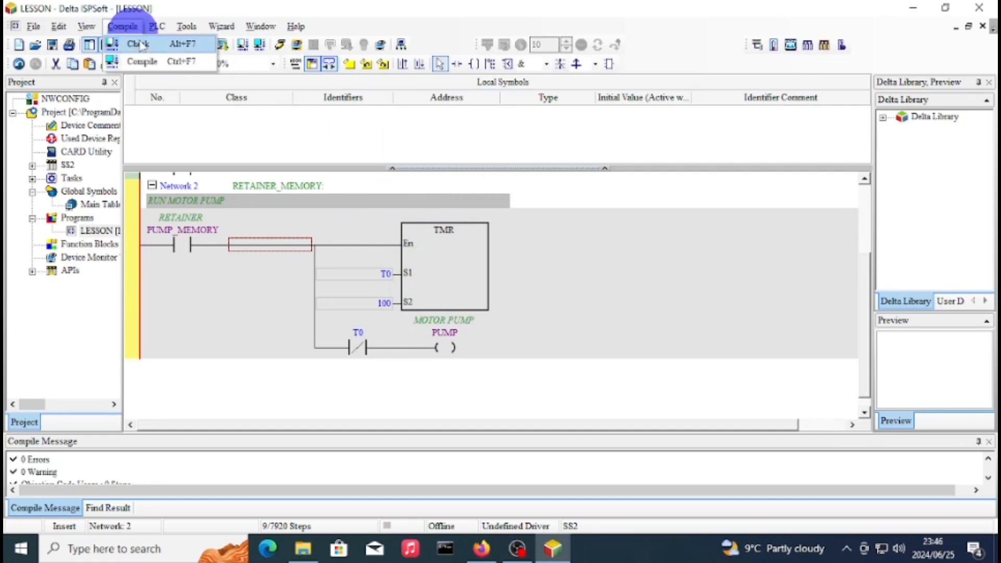
Compile the ladder program, giving 14 steps with 0 errors and 0 warnings.
{"action": "left_click", "coordinate": [142, 61]}
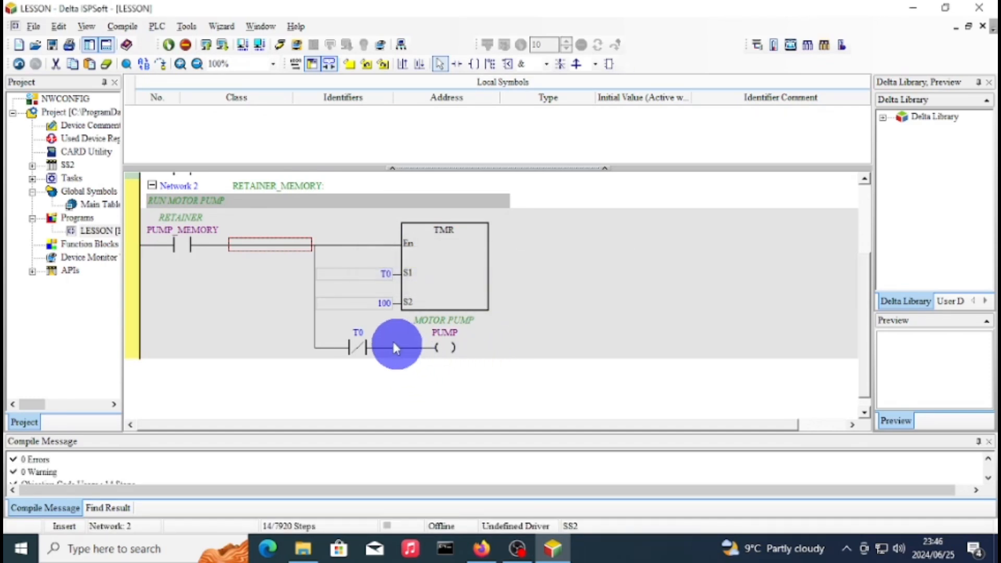
{"action": "mouse_move", "coordinate": [364, 348]}
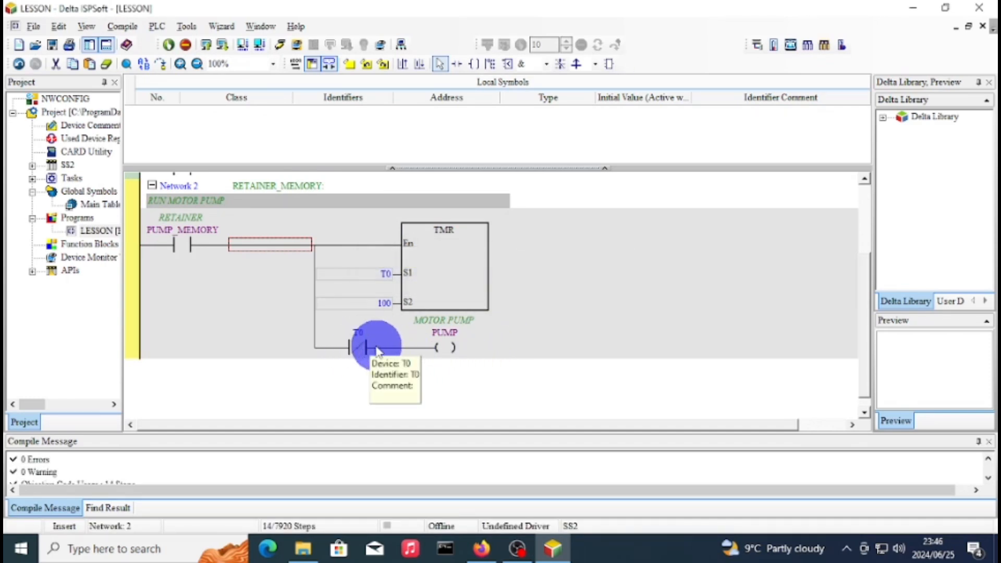
{"action": "mouse_move", "coordinate": [361, 329]}
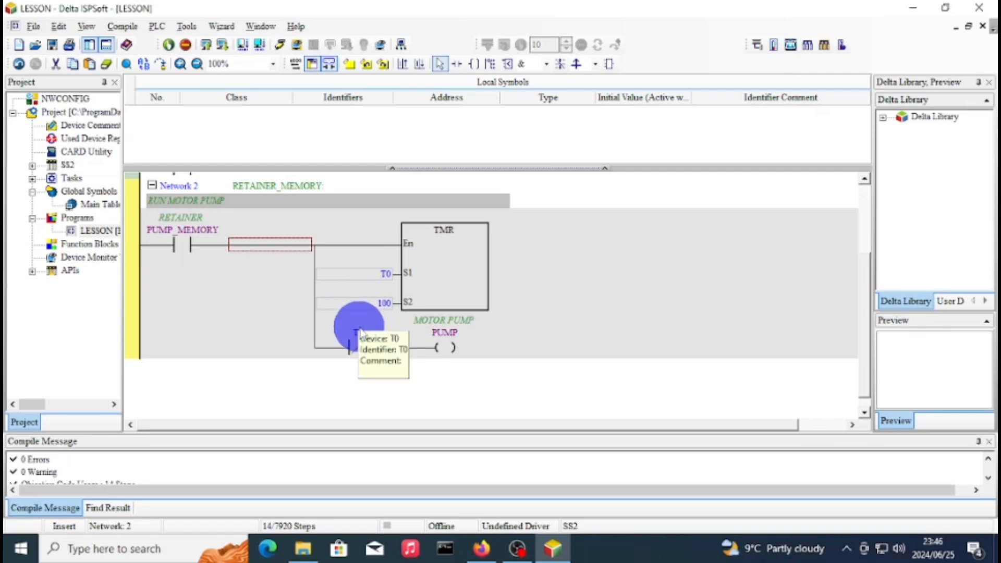
{"action": "mouse_move", "coordinate": [529, 383]}
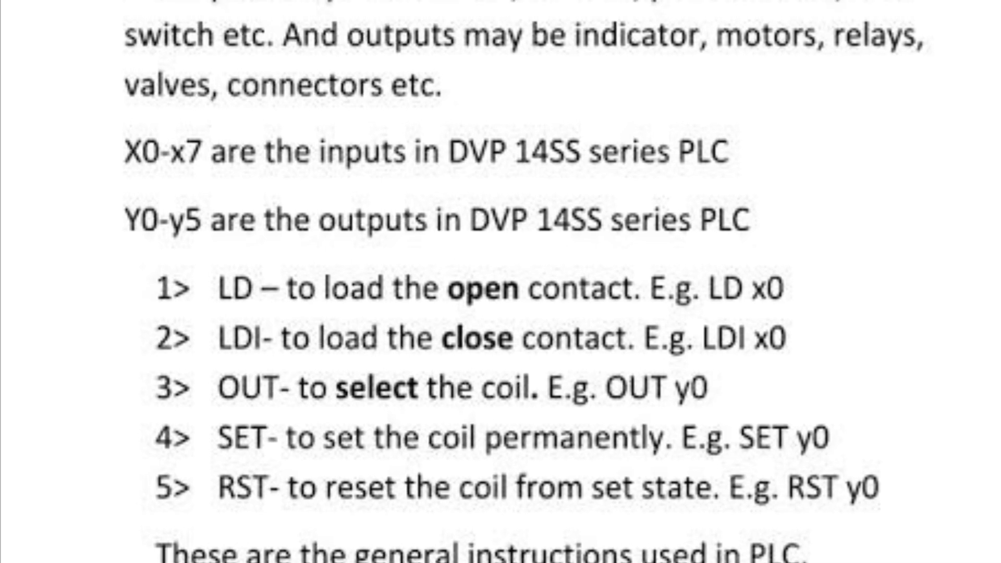
Scroll the notes to the DVP 14SS inputs X0–X7, outputs Y0–Y5 and LD, LDI, OUT instructions.
{"action": "scroll", "scroll_direction": "up", "scroll_amount": 3}
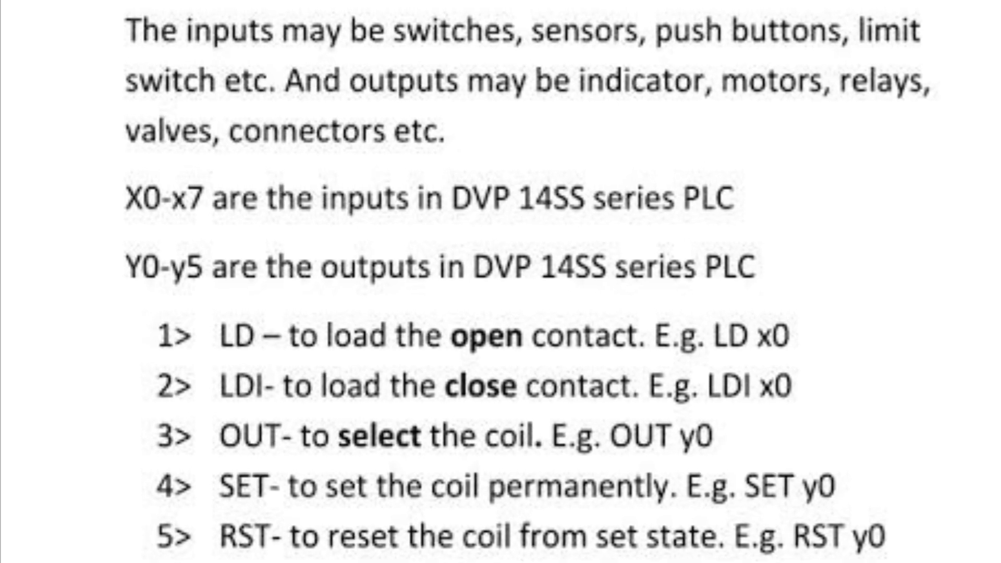
{"action": "scroll", "scroll_direction": "down", "scroll_amount": 3}
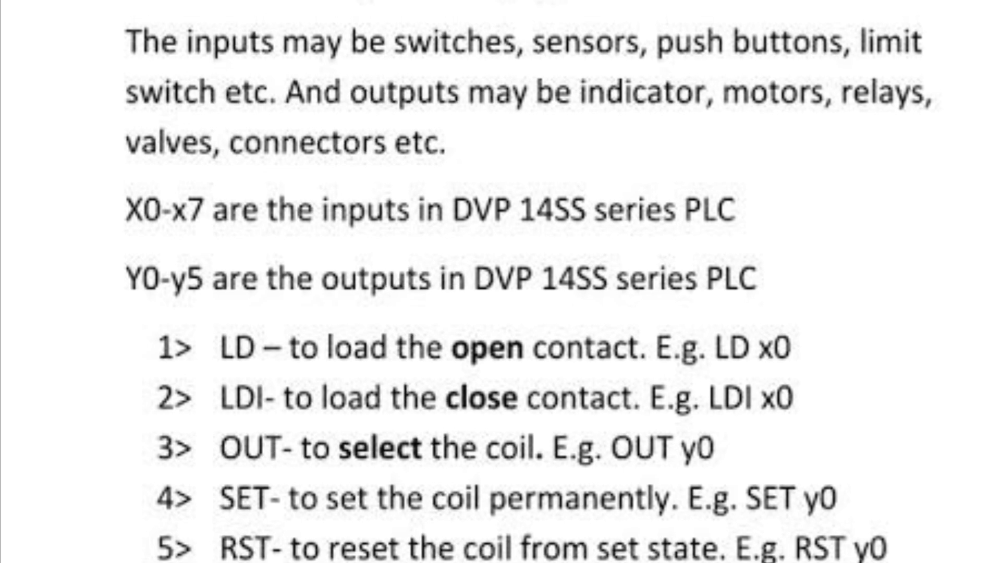
{"action": "scroll", "scroll_direction": "up", "scroll_amount": 3}
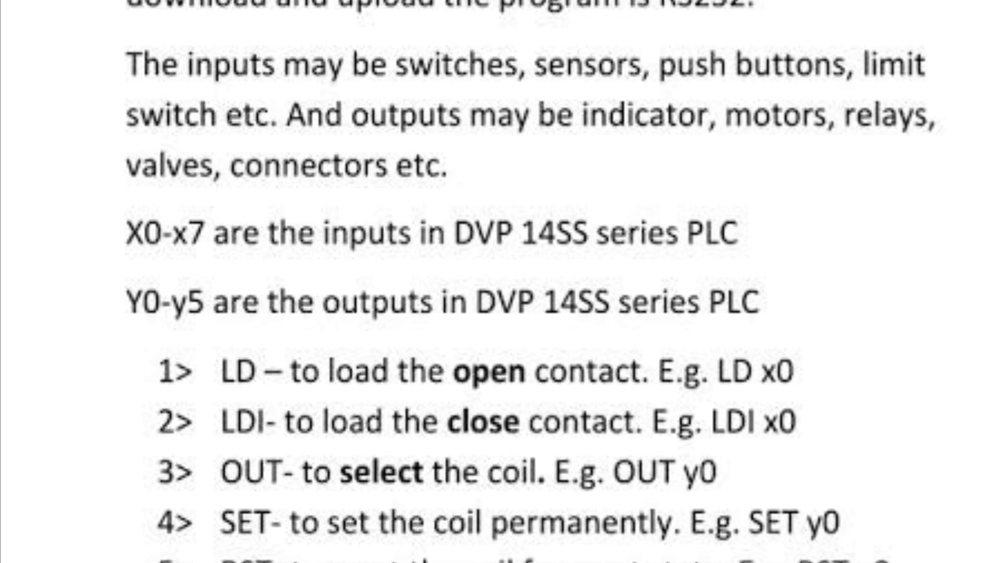
{"action": "scroll", "scroll_direction": "up", "scroll_amount": 3}
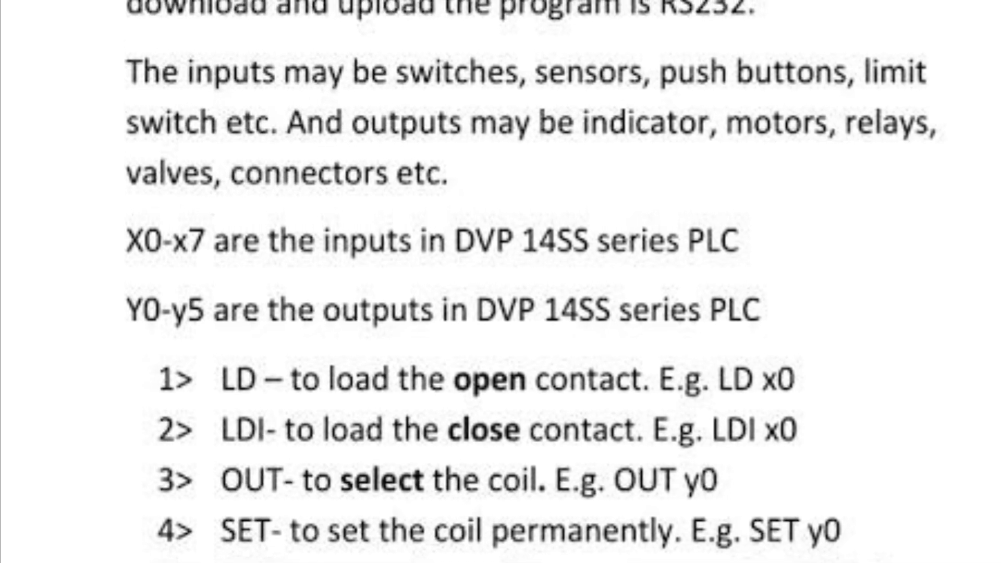
{"action": "scroll", "scroll_direction": "up", "scroll_amount": 3}
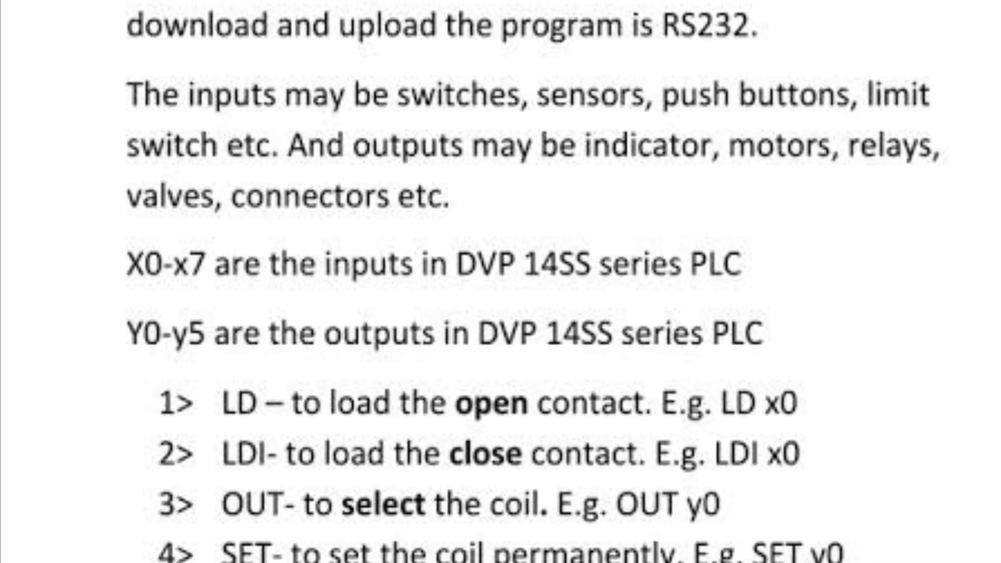
{"action": "scroll", "scroll_direction": "down", "scroll_amount": 3}
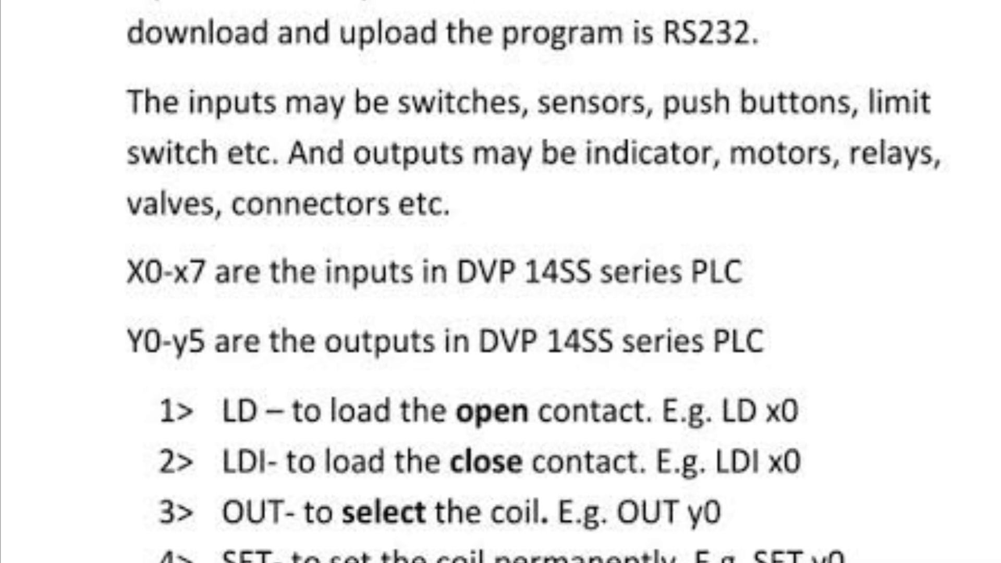